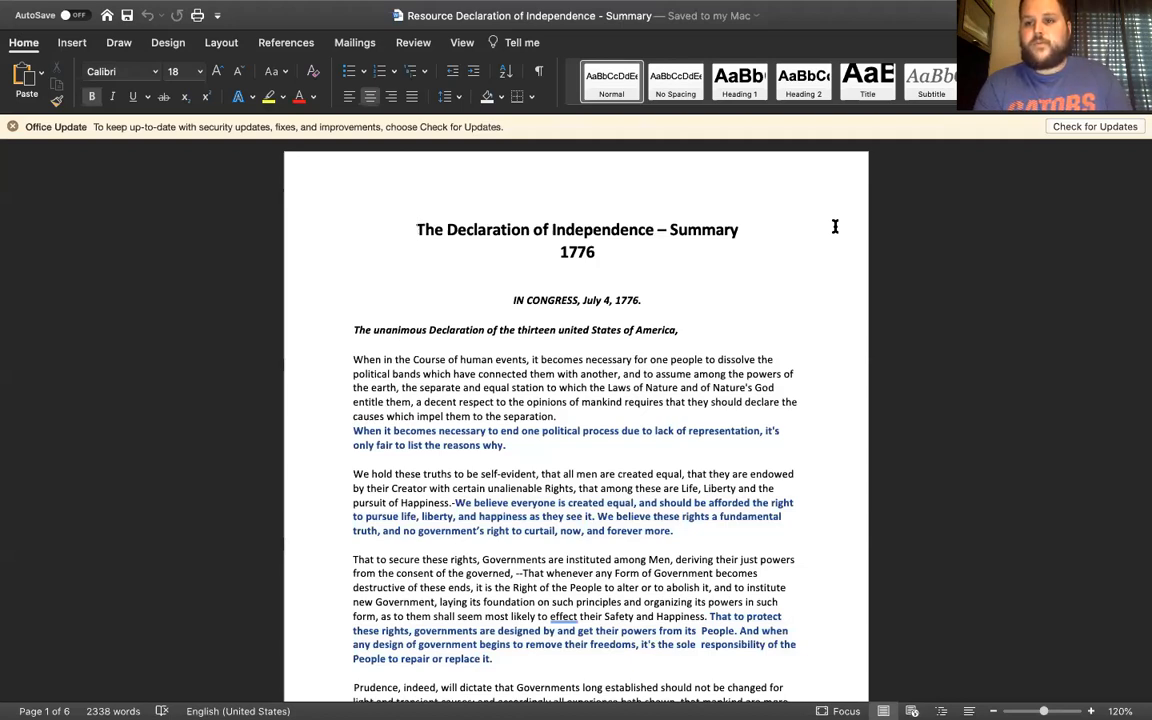
# Scroll to page 1's end, showing the Prudence paragraph and its blue summary on not changing government lightly.
pyautogui.click(417, 229)
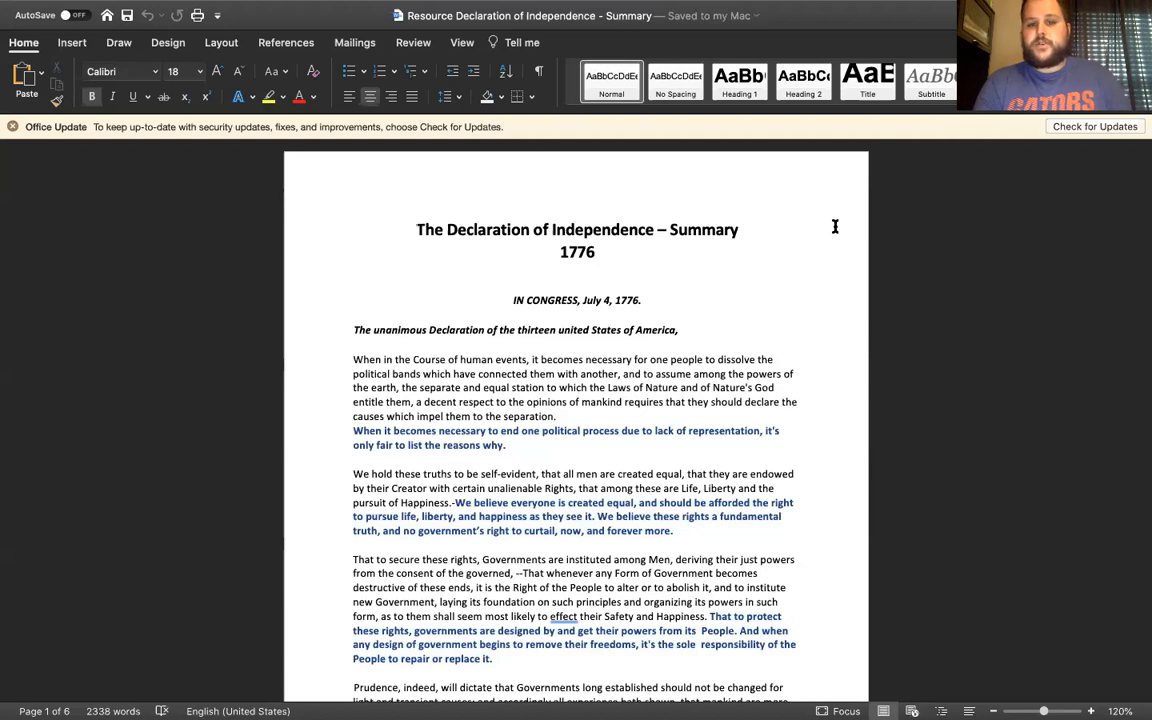
pyautogui.click(417, 230)
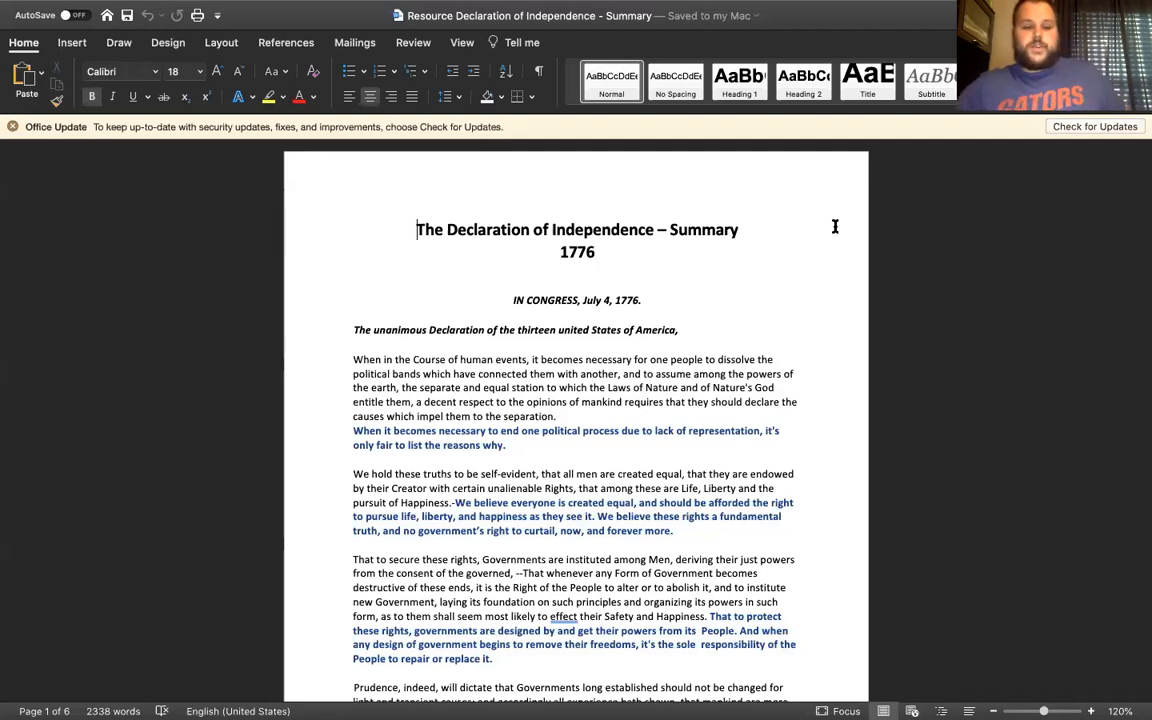
pyautogui.scroll(-3)
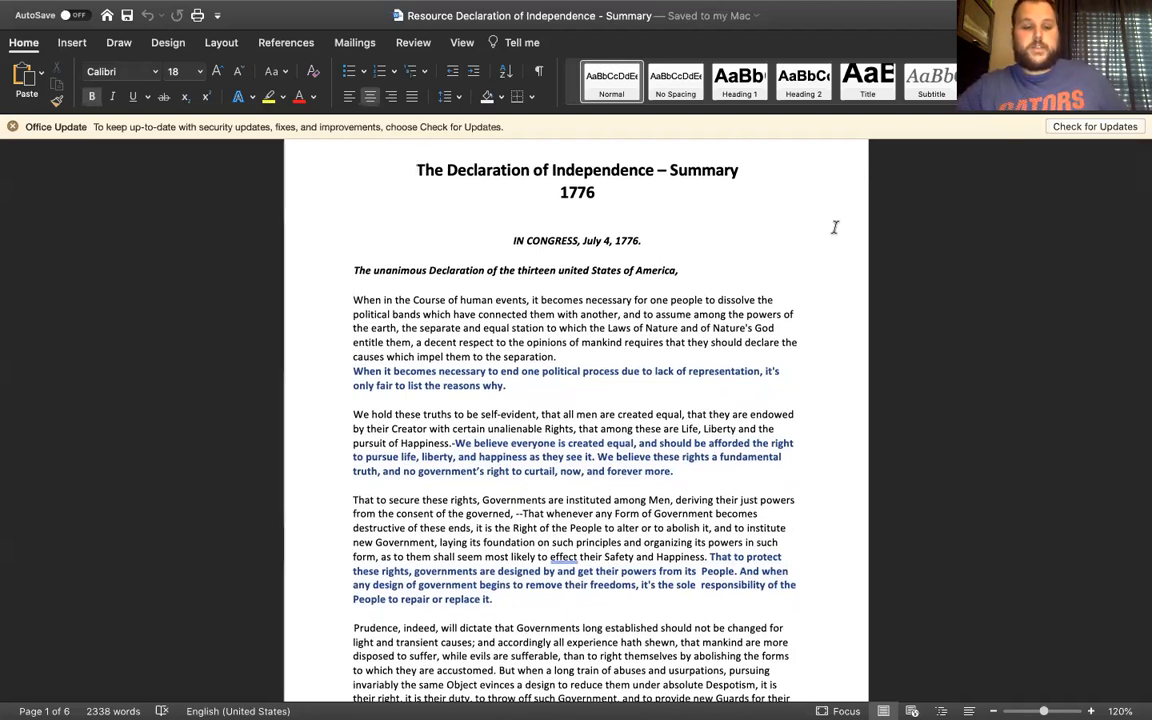
pyautogui.click(417, 170)
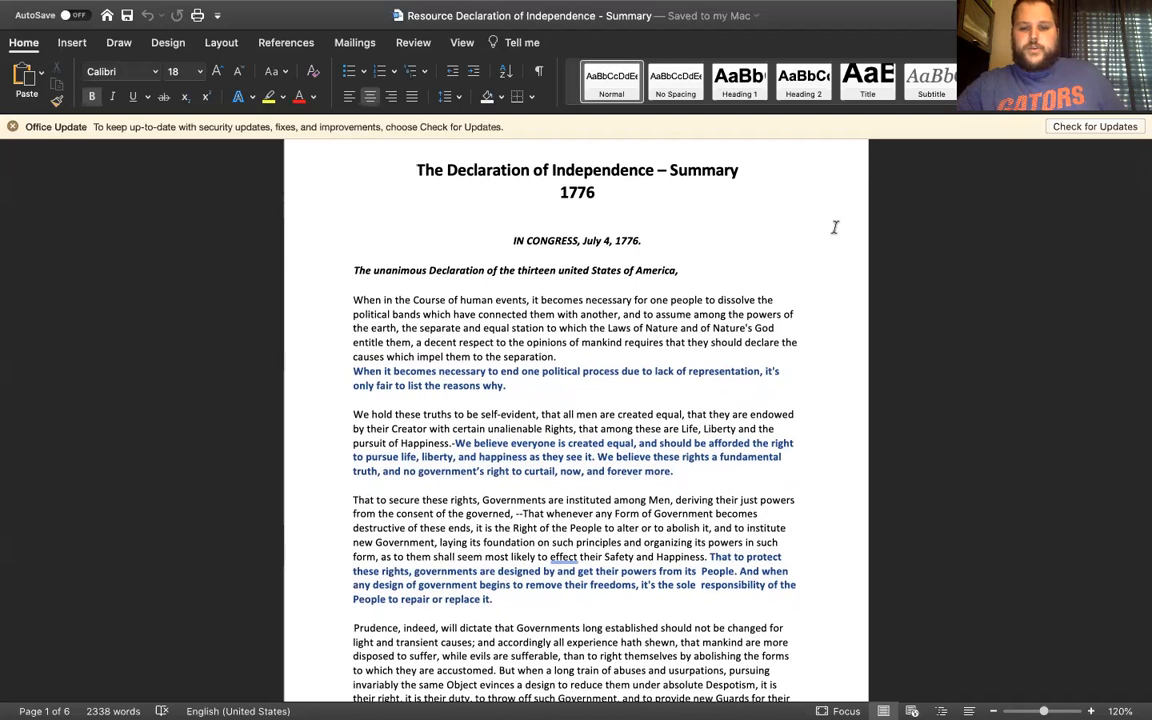
pyautogui.click(417, 169)
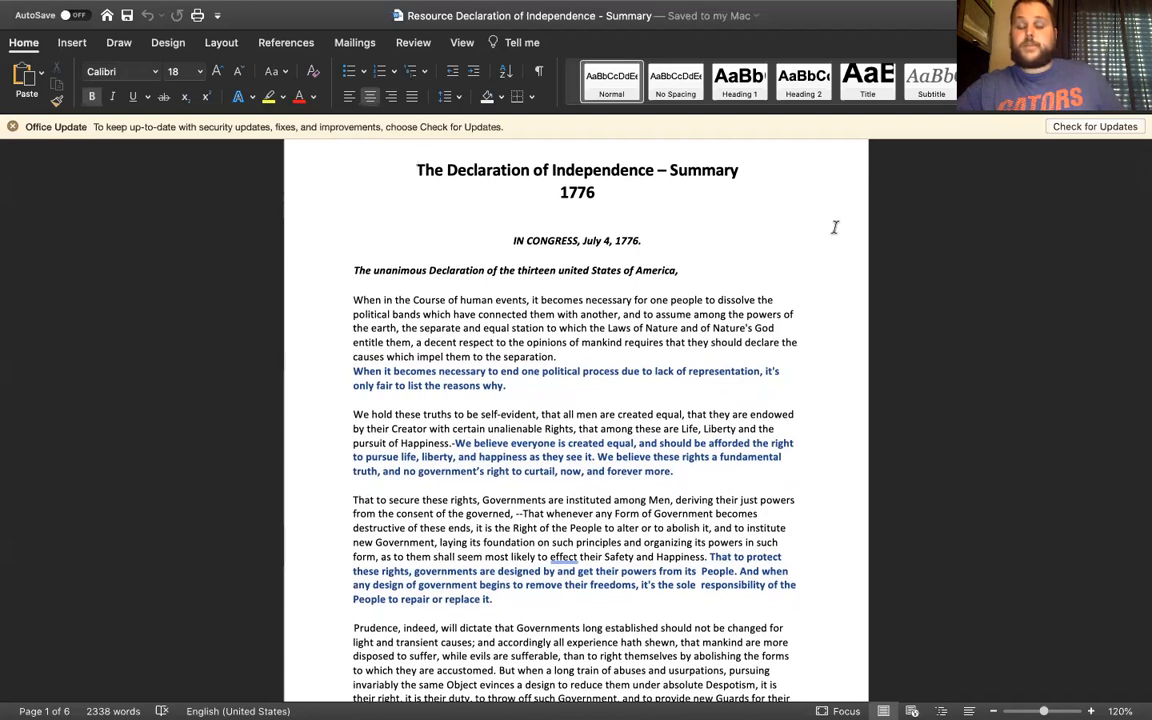
pyautogui.click(417, 169)
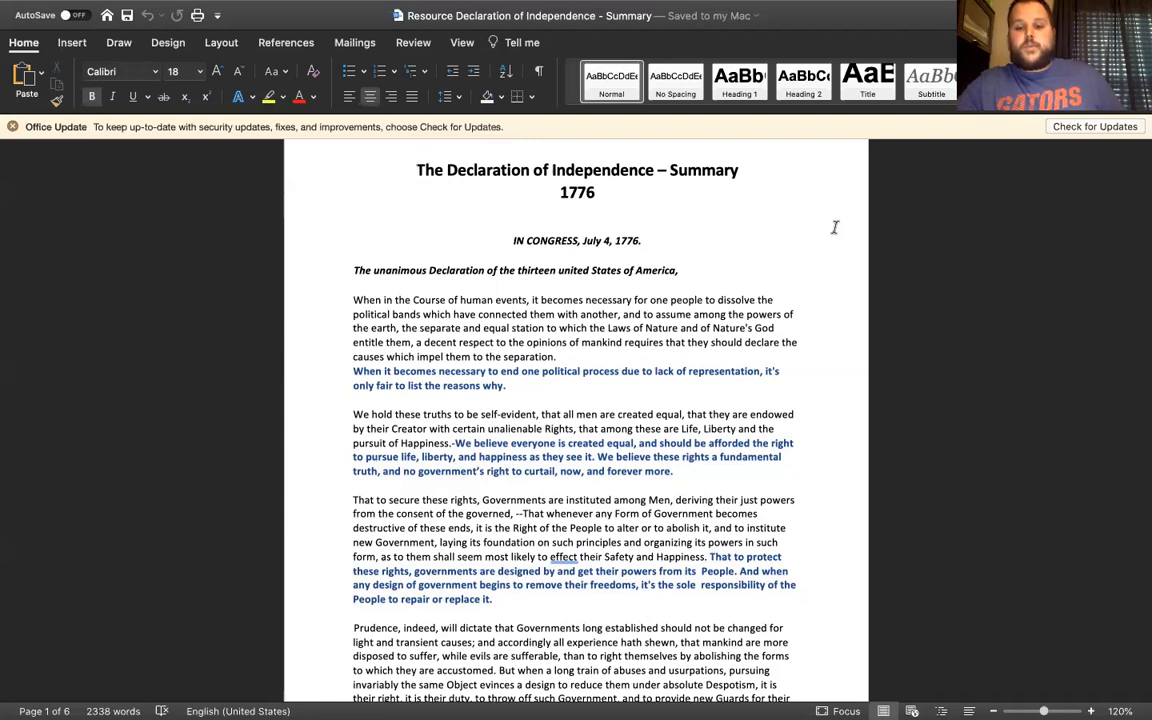
pyautogui.click(417, 170)
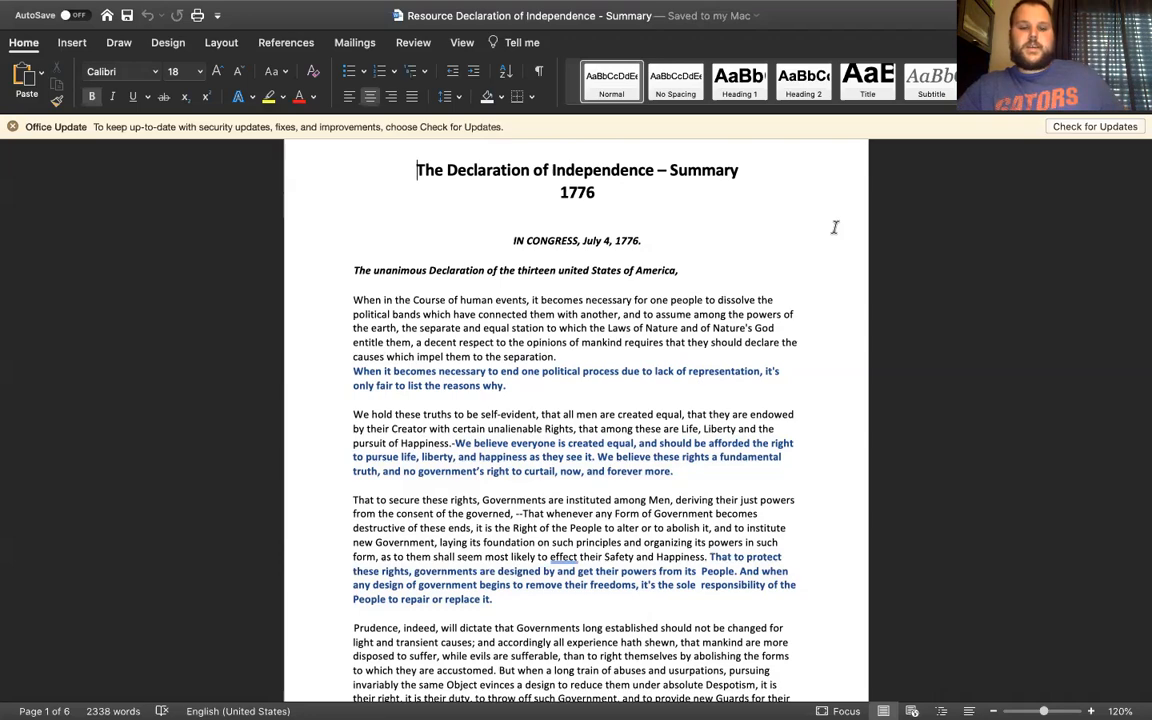
pyautogui.scroll(-3)
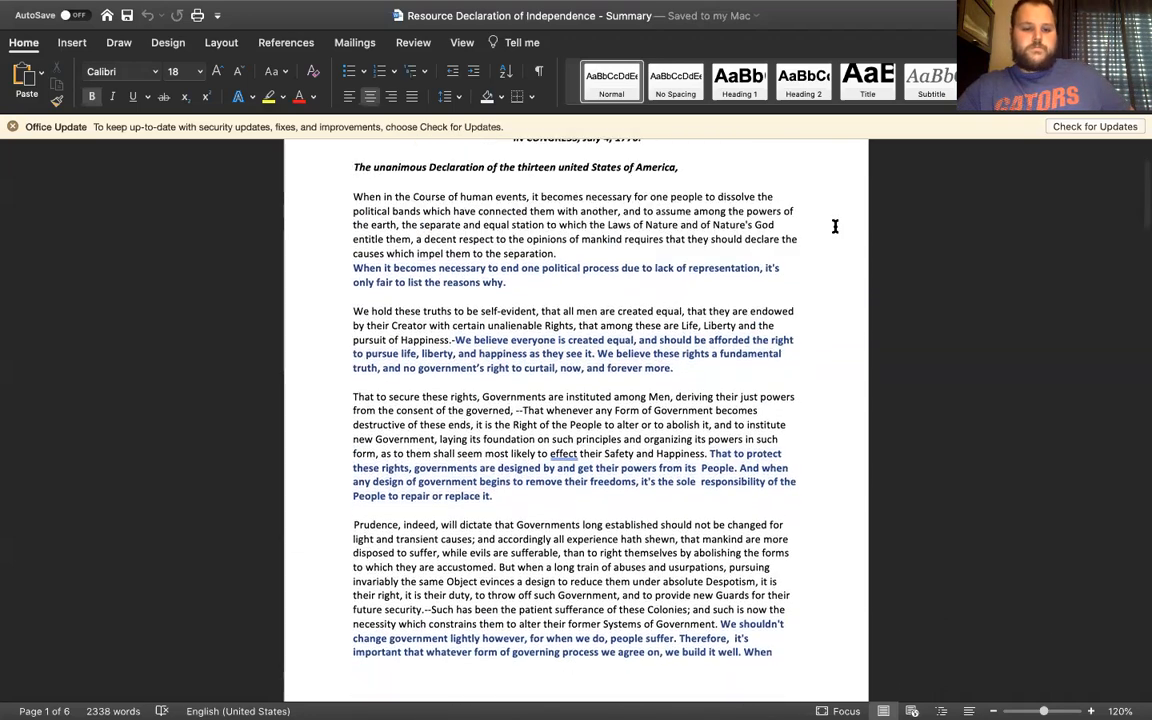
pyautogui.scroll(-3)
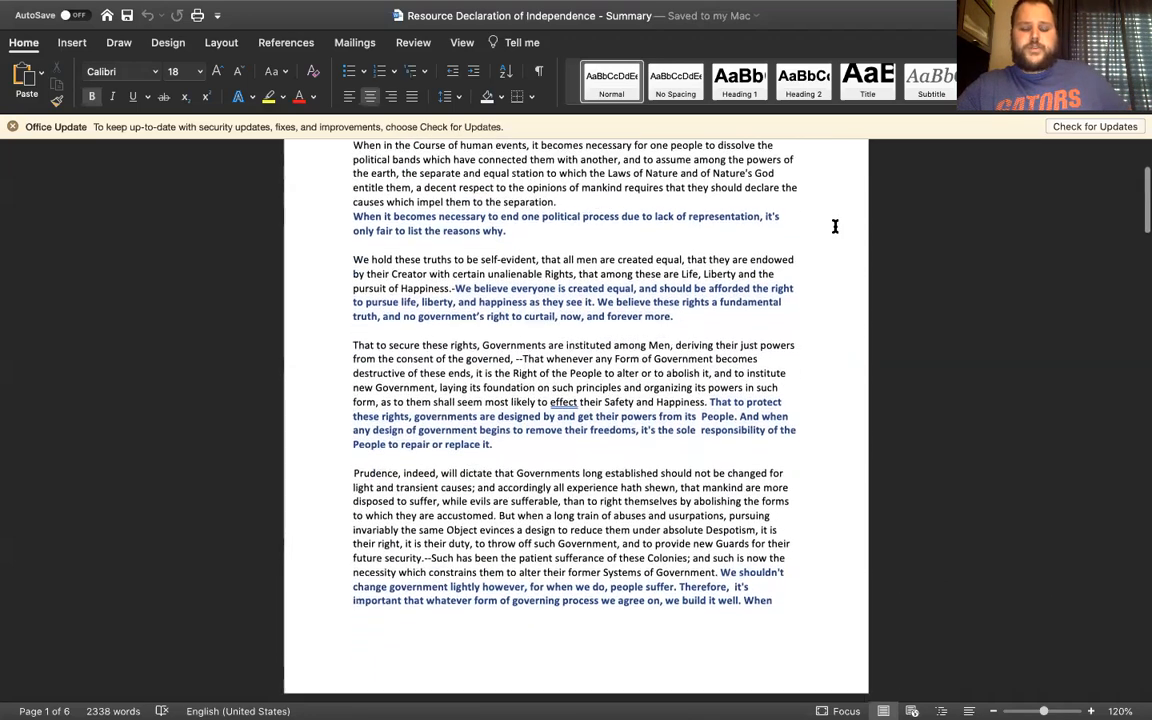
pyautogui.scroll(-3)
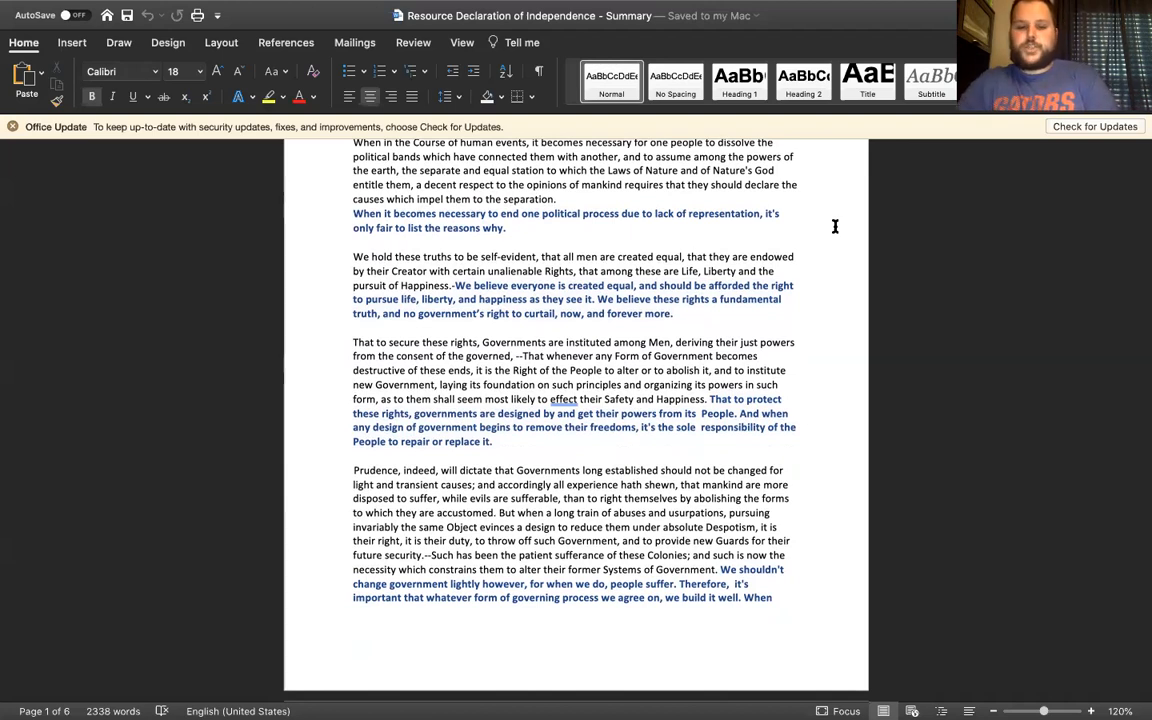
# Scroll past the page break to page 2's continued summary and the King of Great Britain paragraph.
pyautogui.scroll(-3)
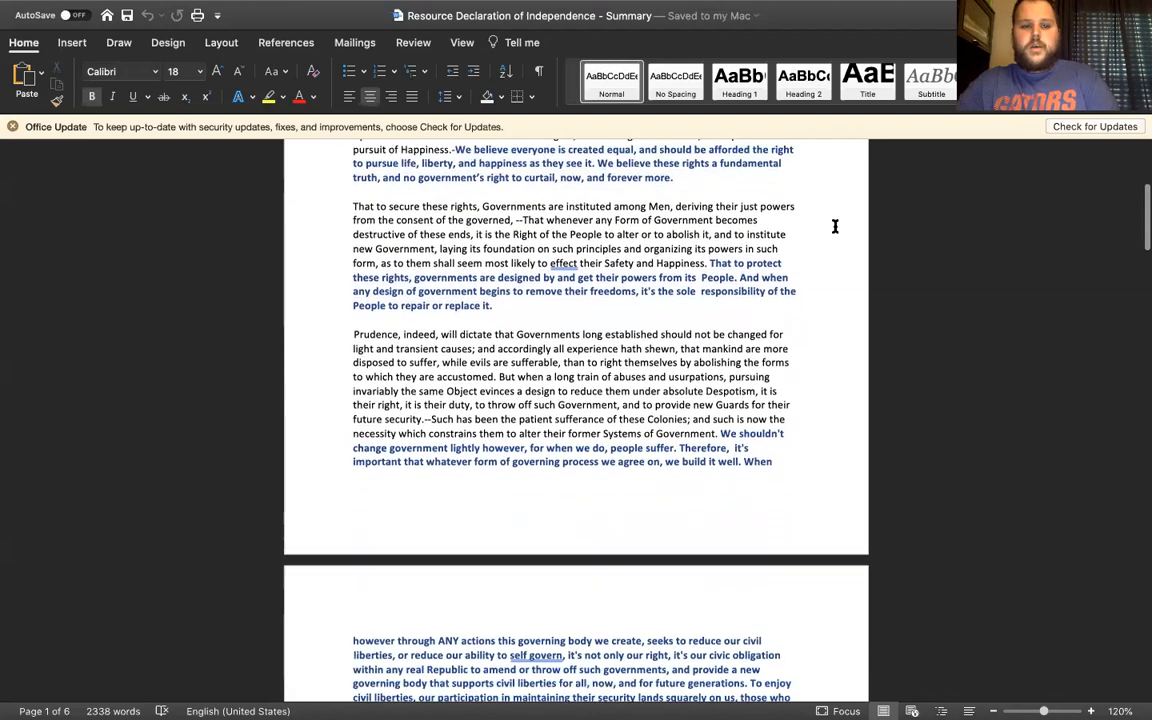
pyautogui.scroll(-3)
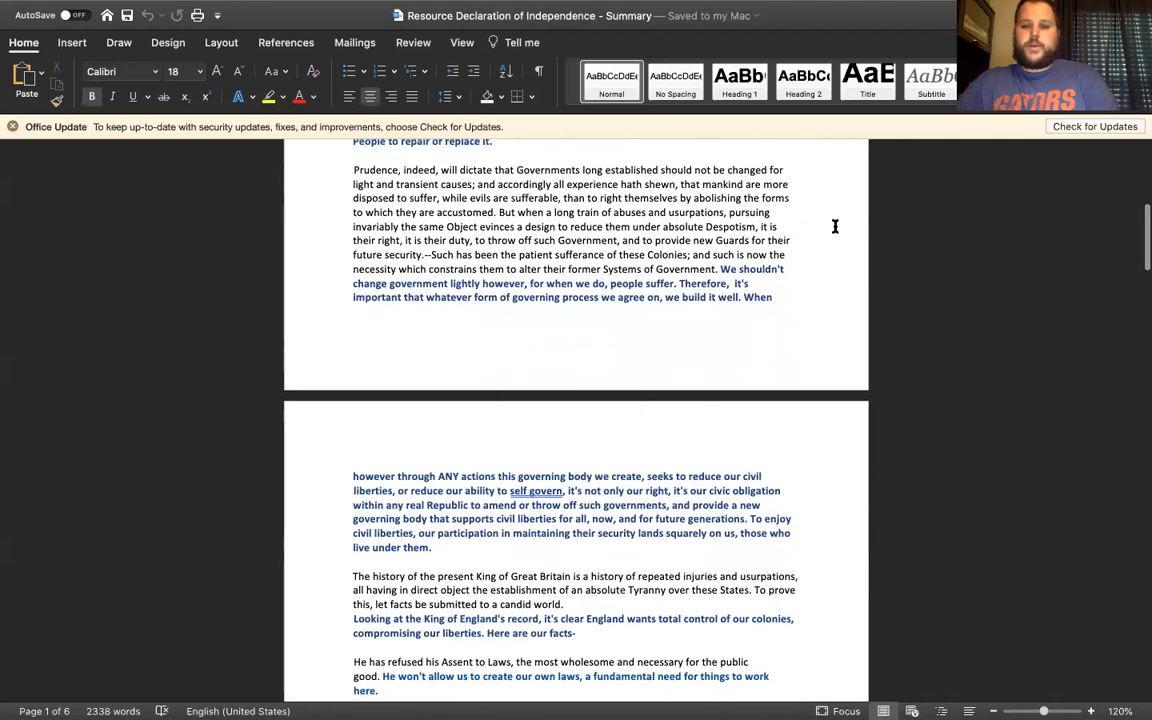
pyautogui.scroll(-3)
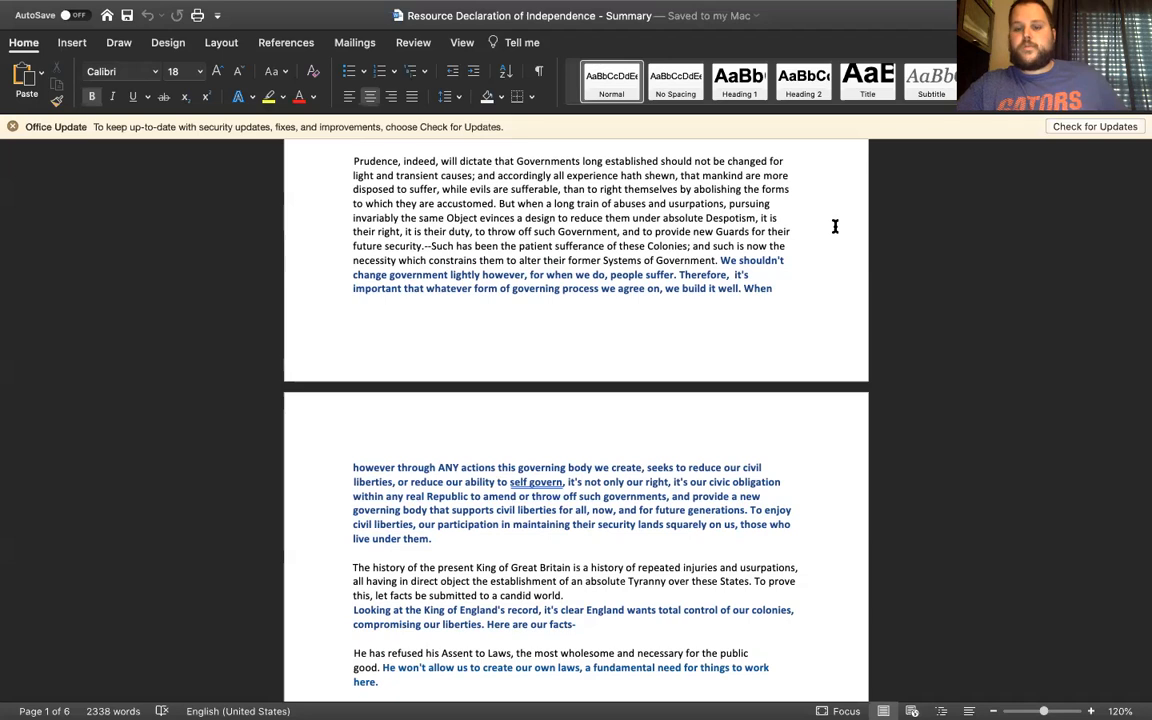
# Scroll through page 2's grievances to the one about dissolving Representative Houses.
pyautogui.scroll(-3)
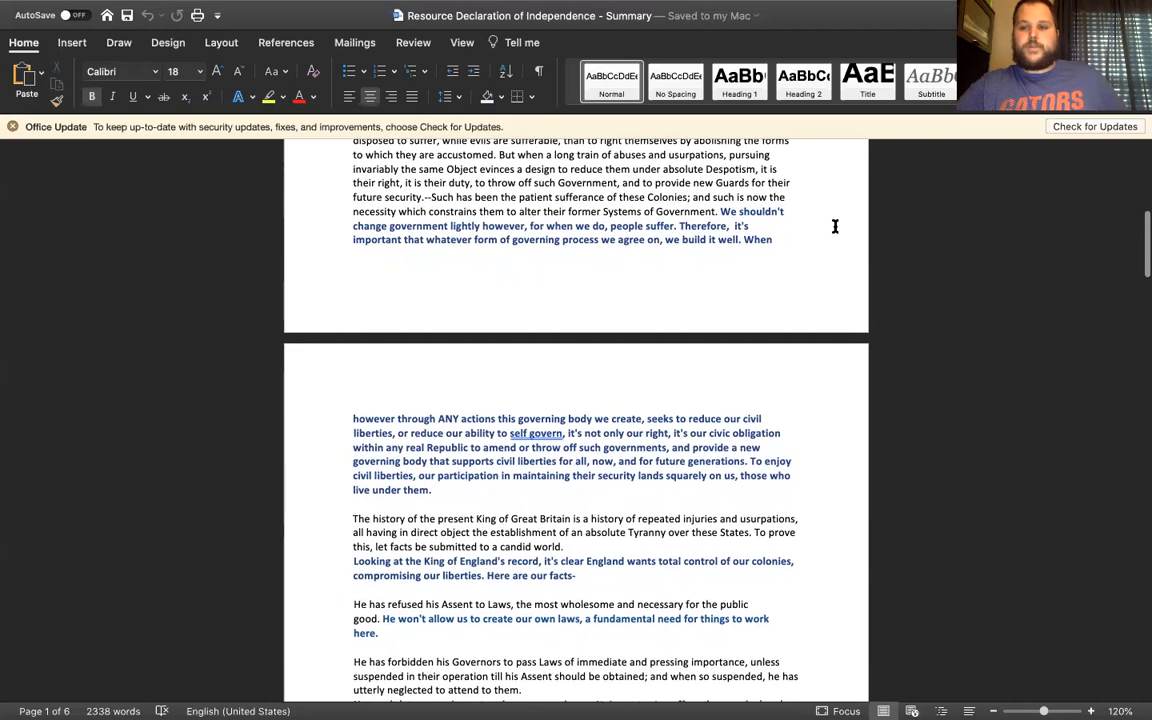
pyautogui.scroll(-3)
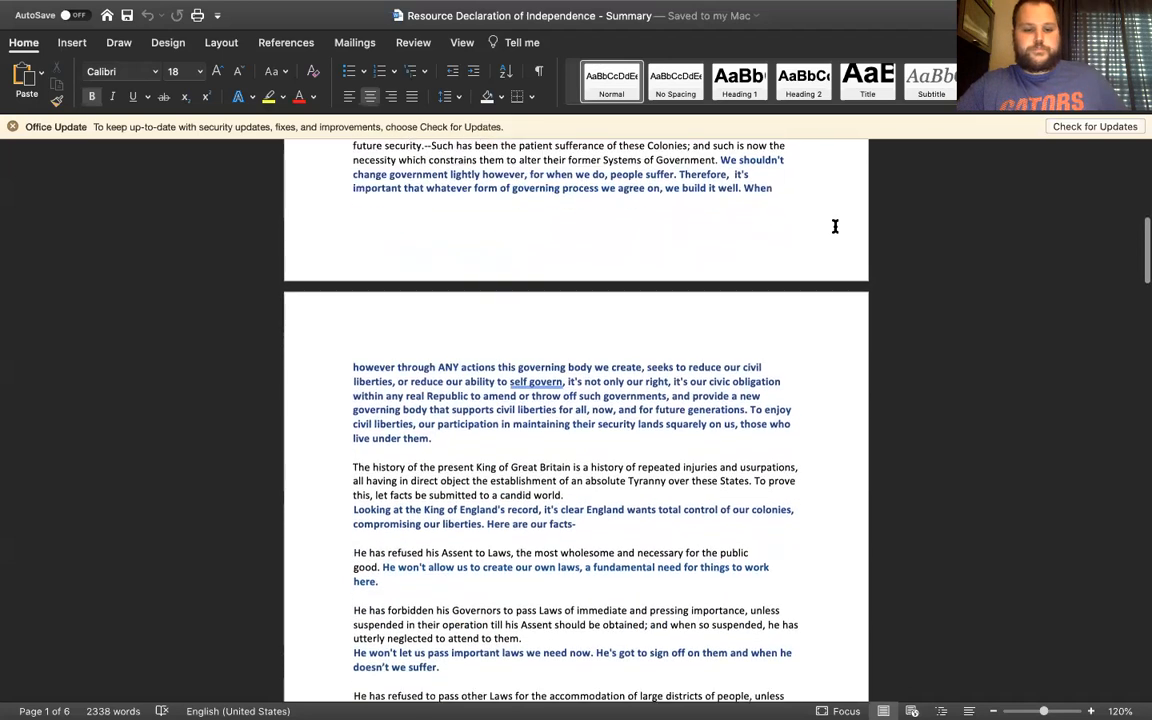
pyautogui.scroll(-3)
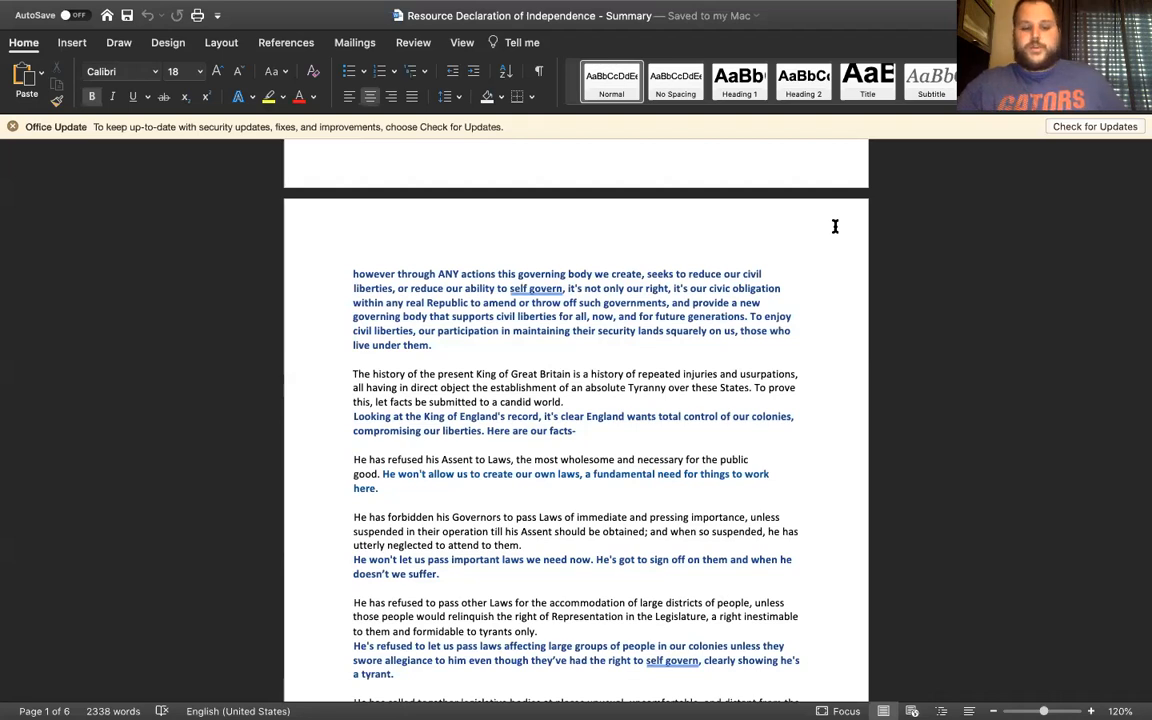
pyautogui.scroll(-3)
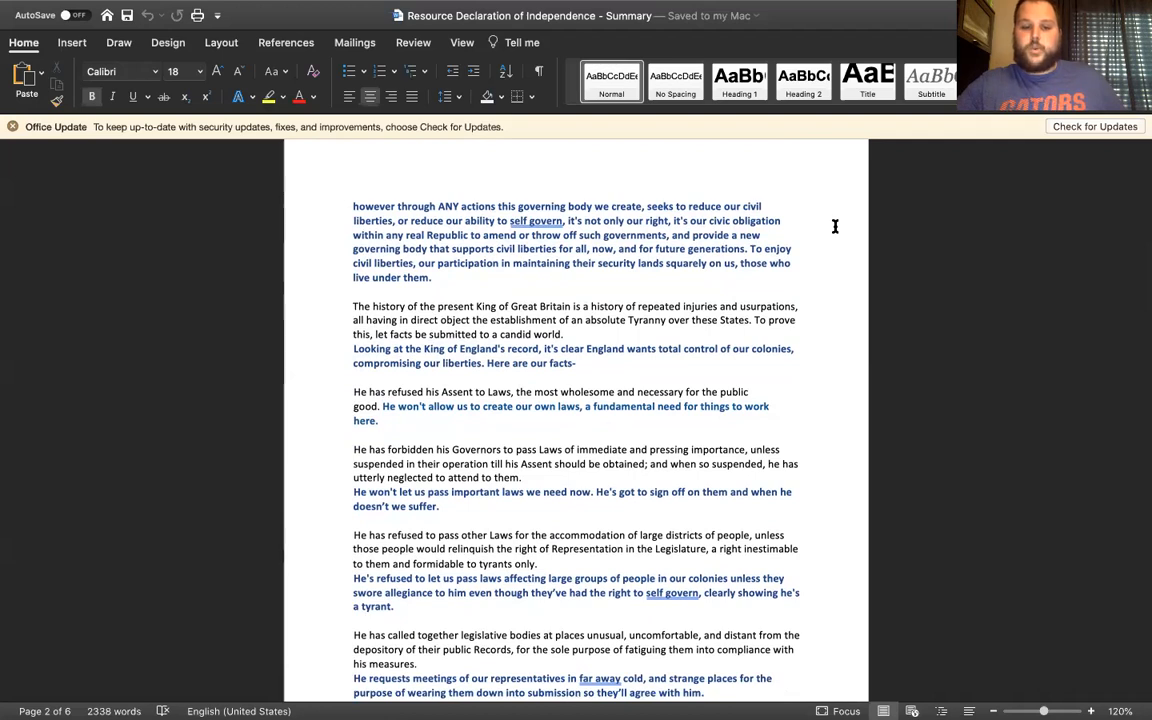
pyautogui.scroll(-3)
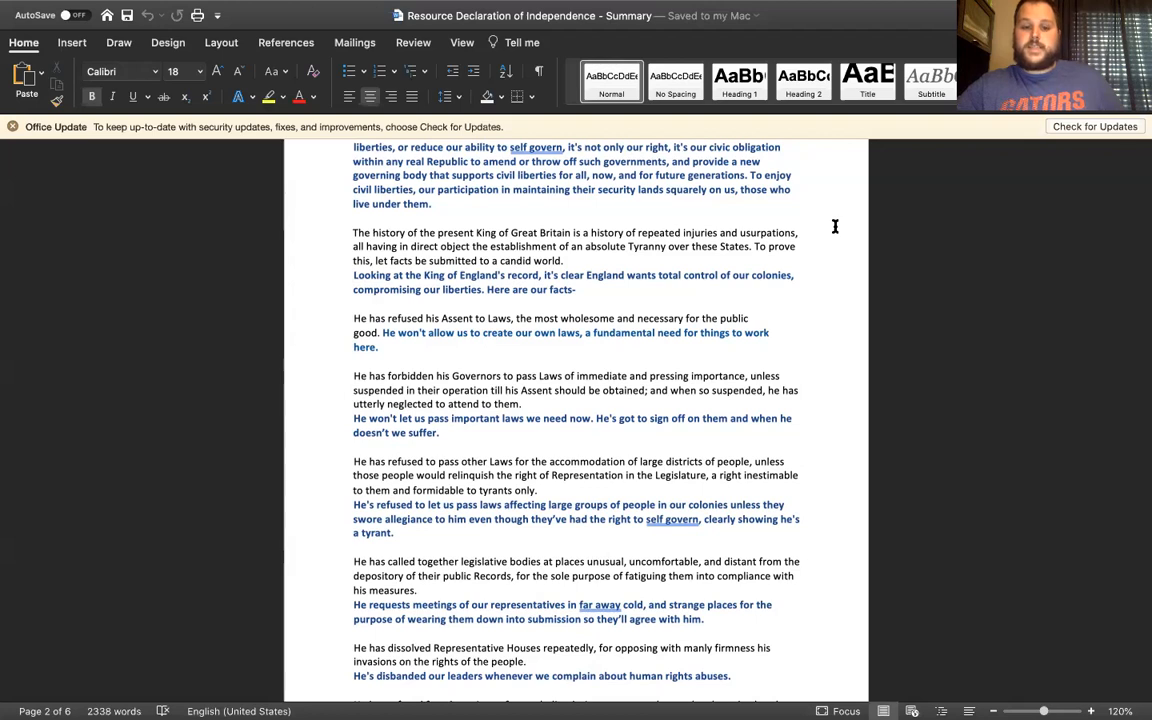
pyautogui.scroll(-3)
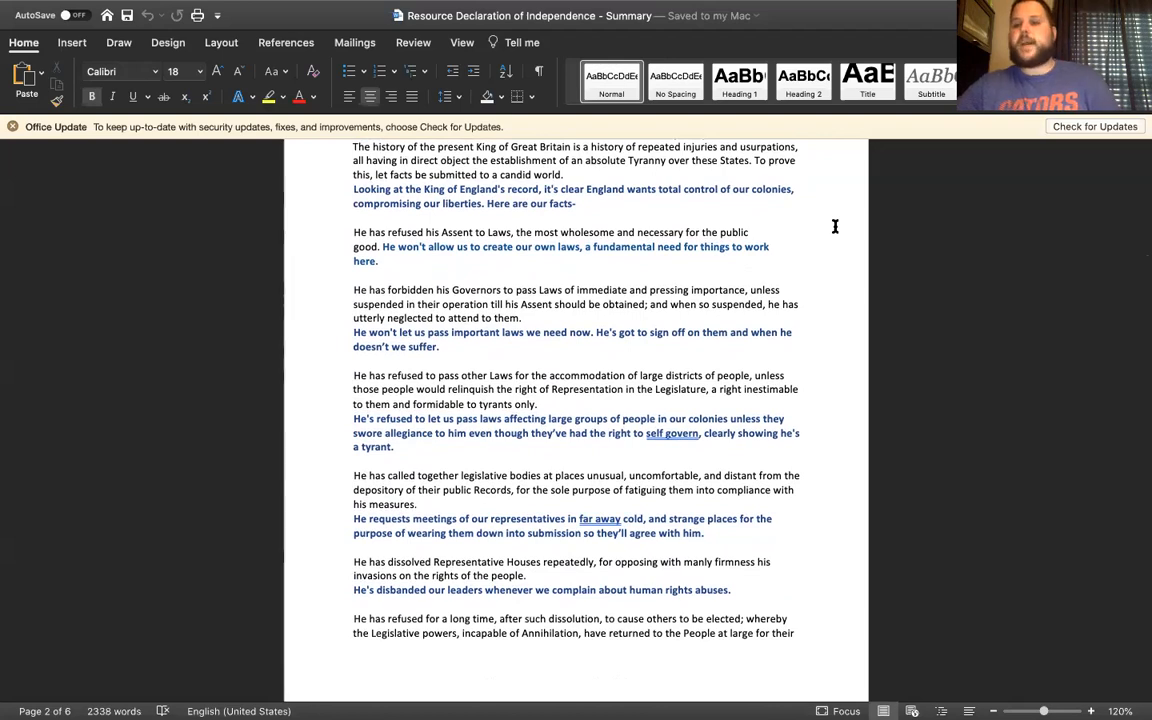
# Scroll onto page 3 to the armies, quartering troops and mock trial grievances with summaries.
pyautogui.scroll(-3)
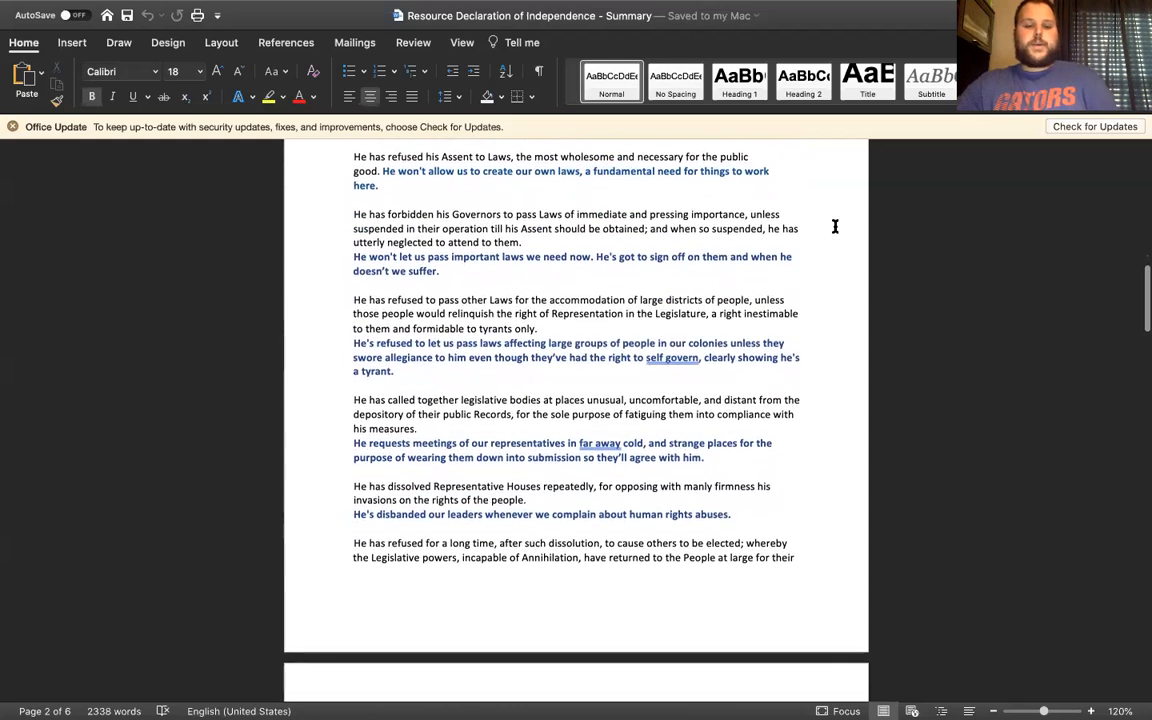
pyautogui.scroll(-3)
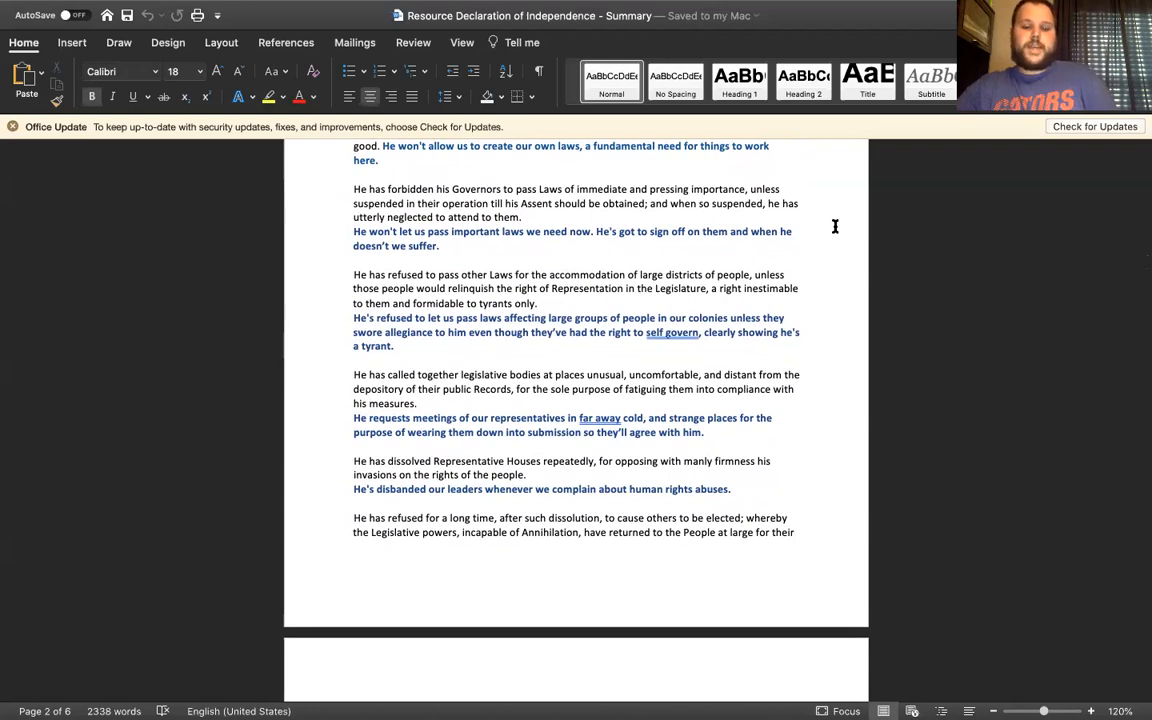
pyautogui.scroll(-3)
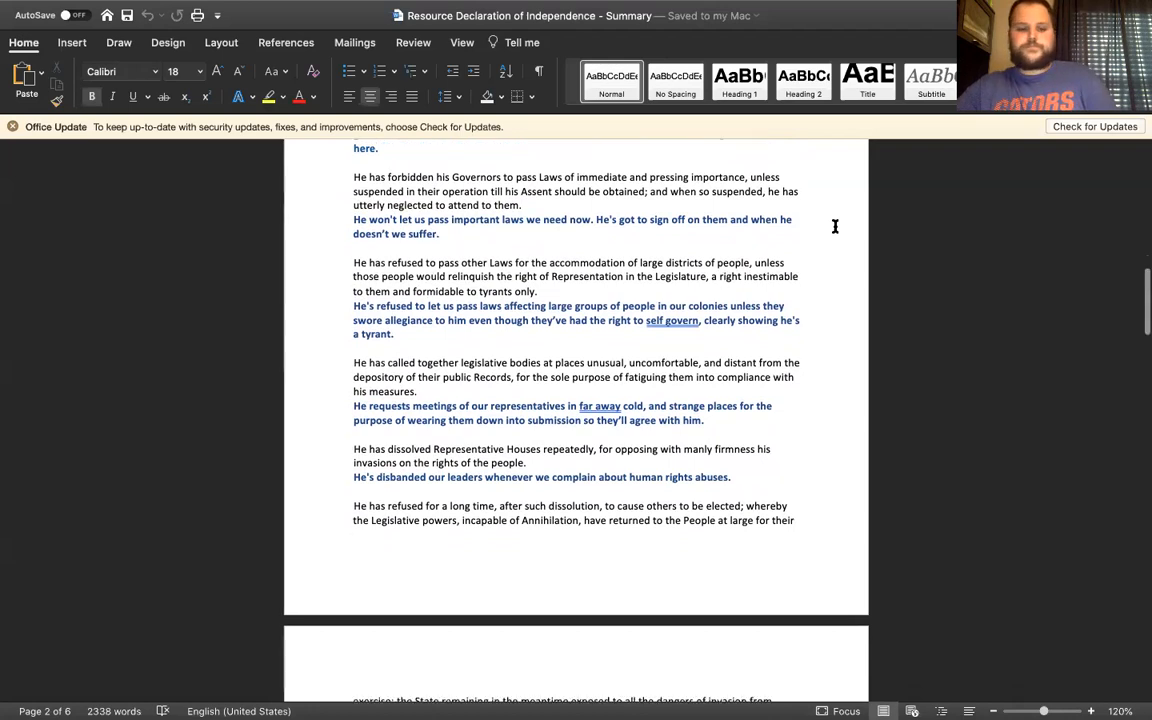
pyautogui.scroll(-3)
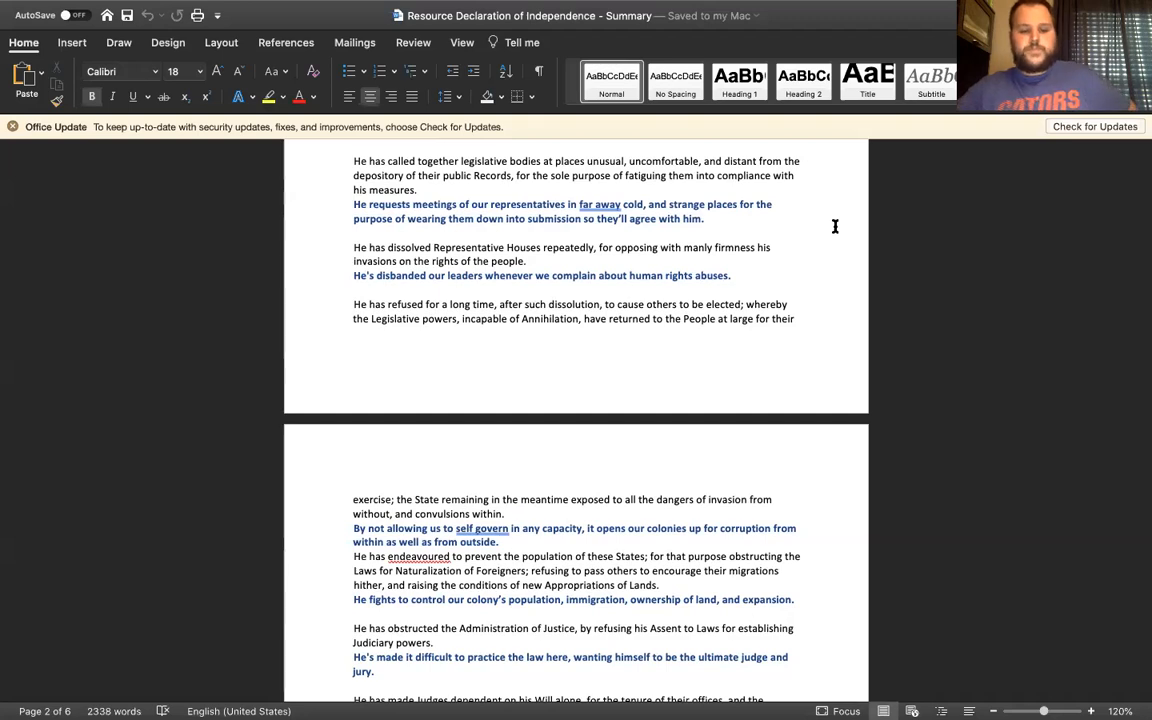
pyautogui.scroll(-3)
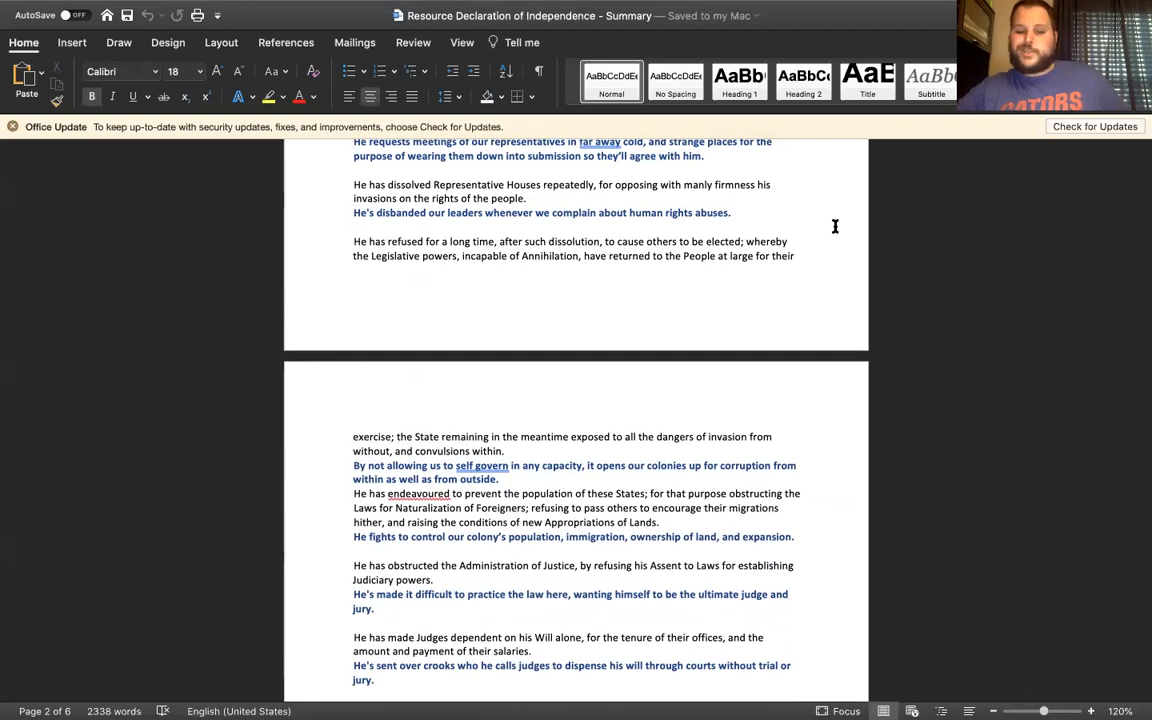
pyautogui.scroll(-3)
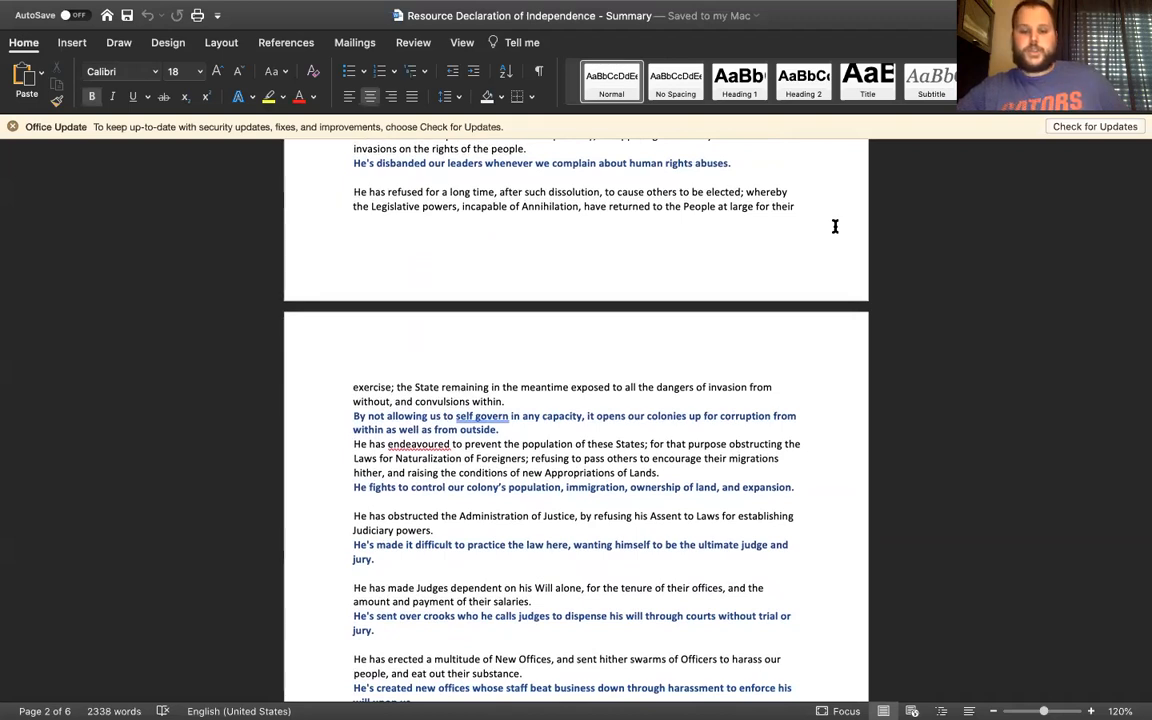
pyautogui.scroll(-3)
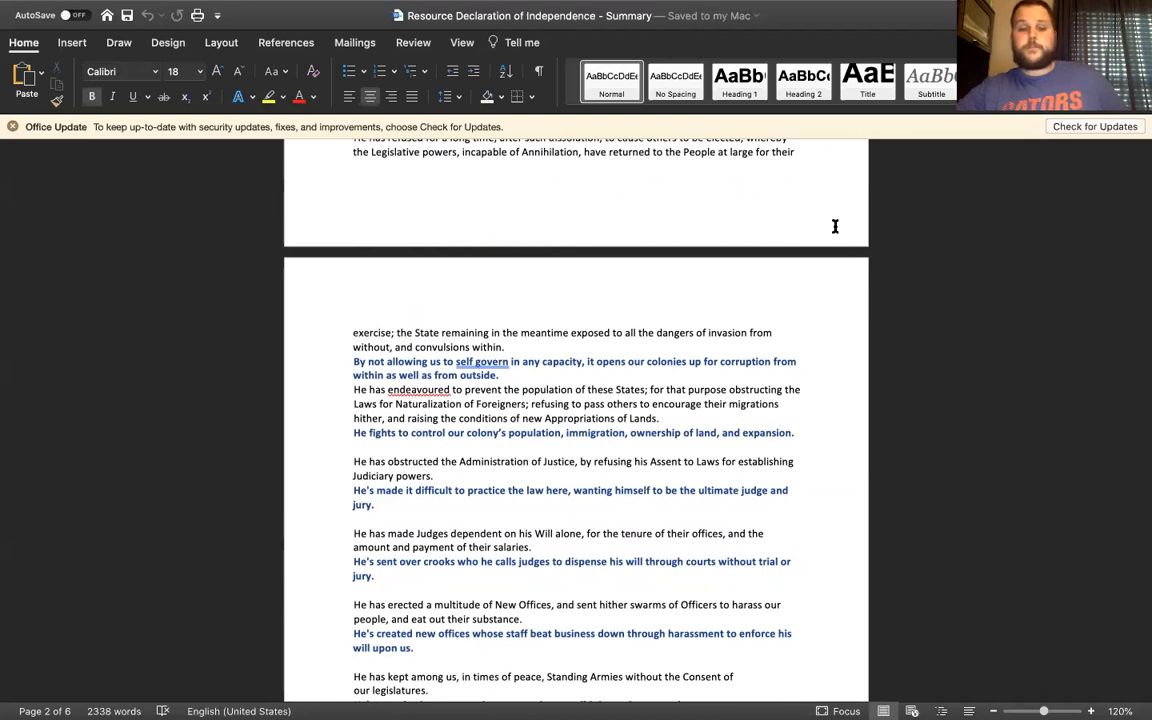
pyautogui.scroll(-3)
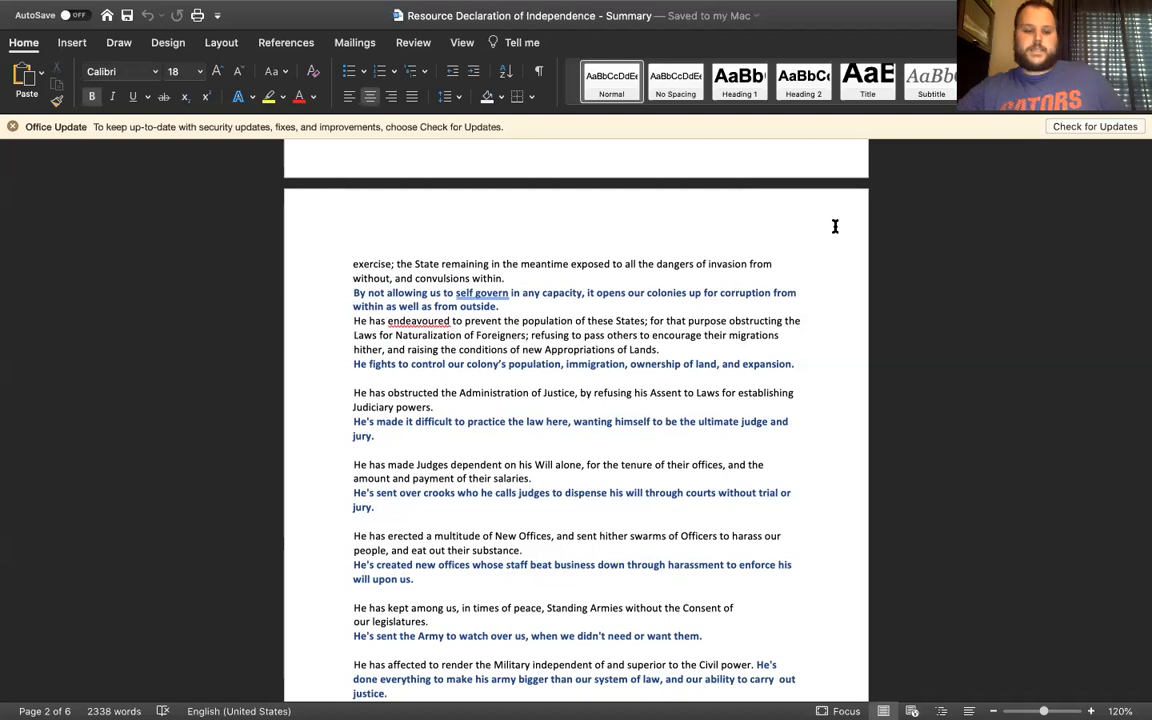
pyautogui.scroll(-3)
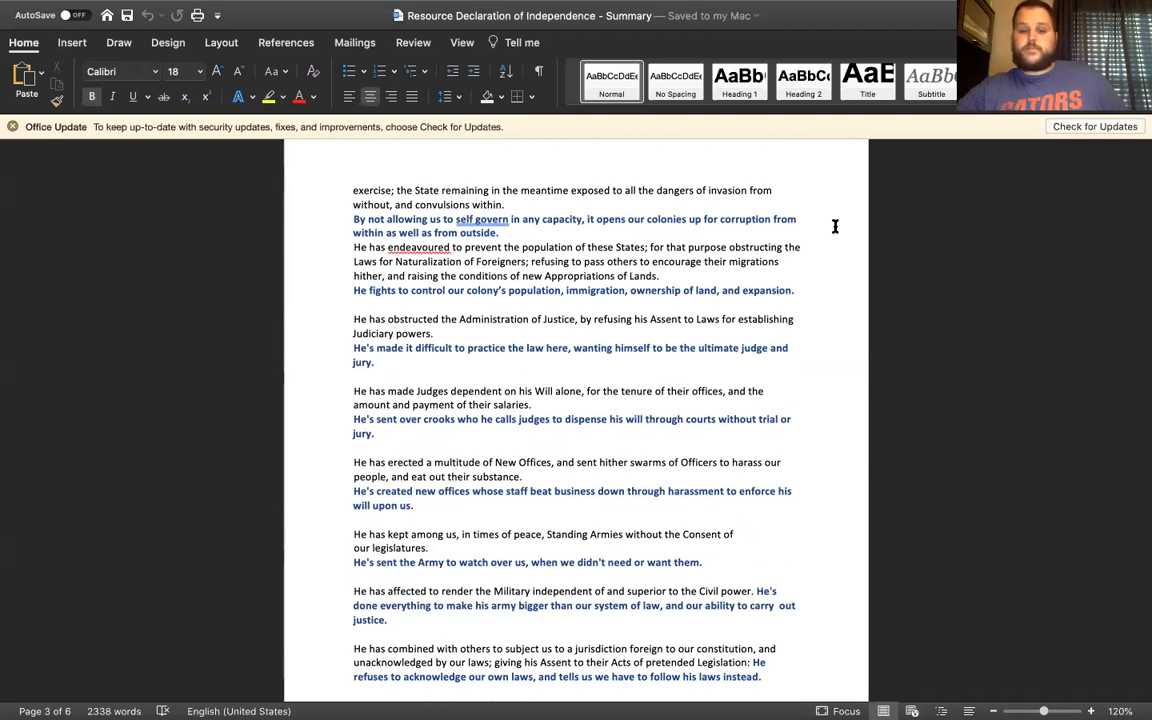
pyautogui.scroll(-3)
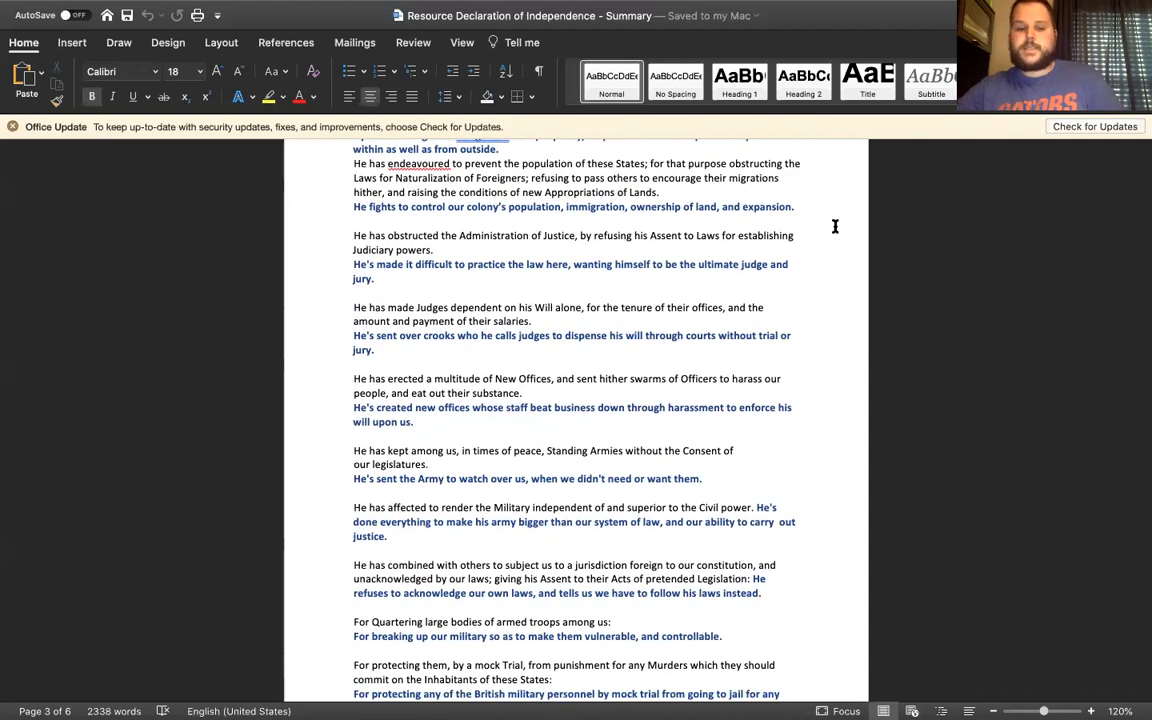
pyautogui.scroll(-3)
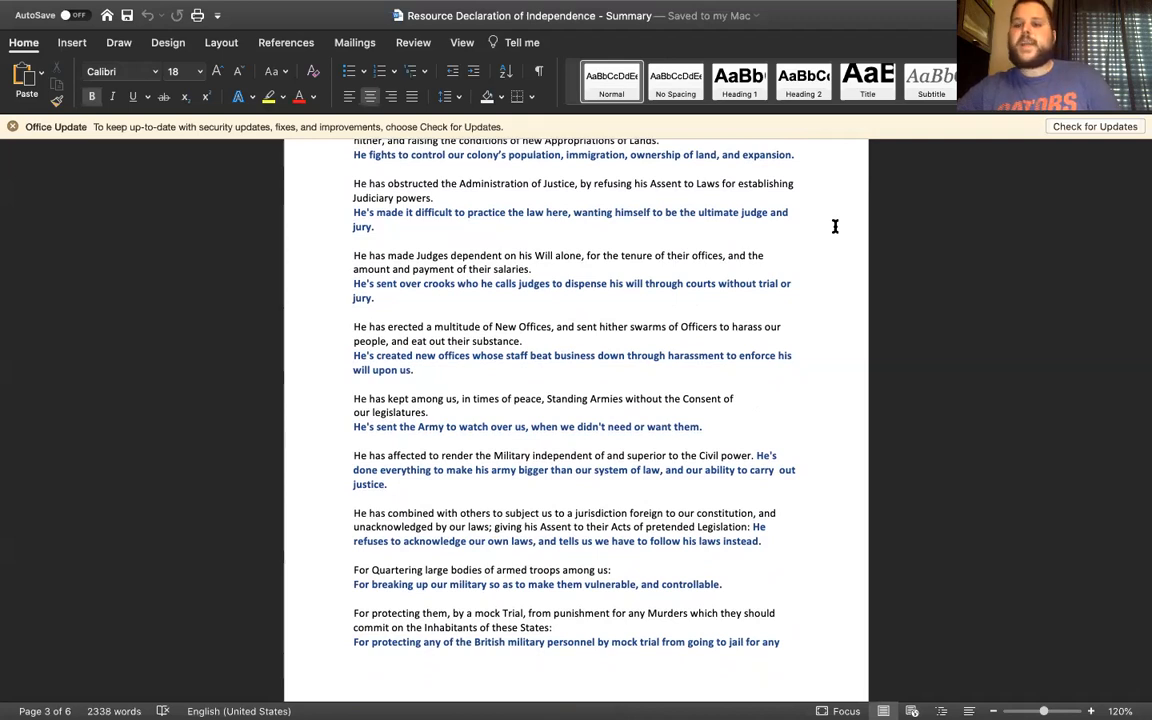
# Scroll past the page break to the trade, taxes, jury trial and charters grievances.
pyautogui.scroll(-3)
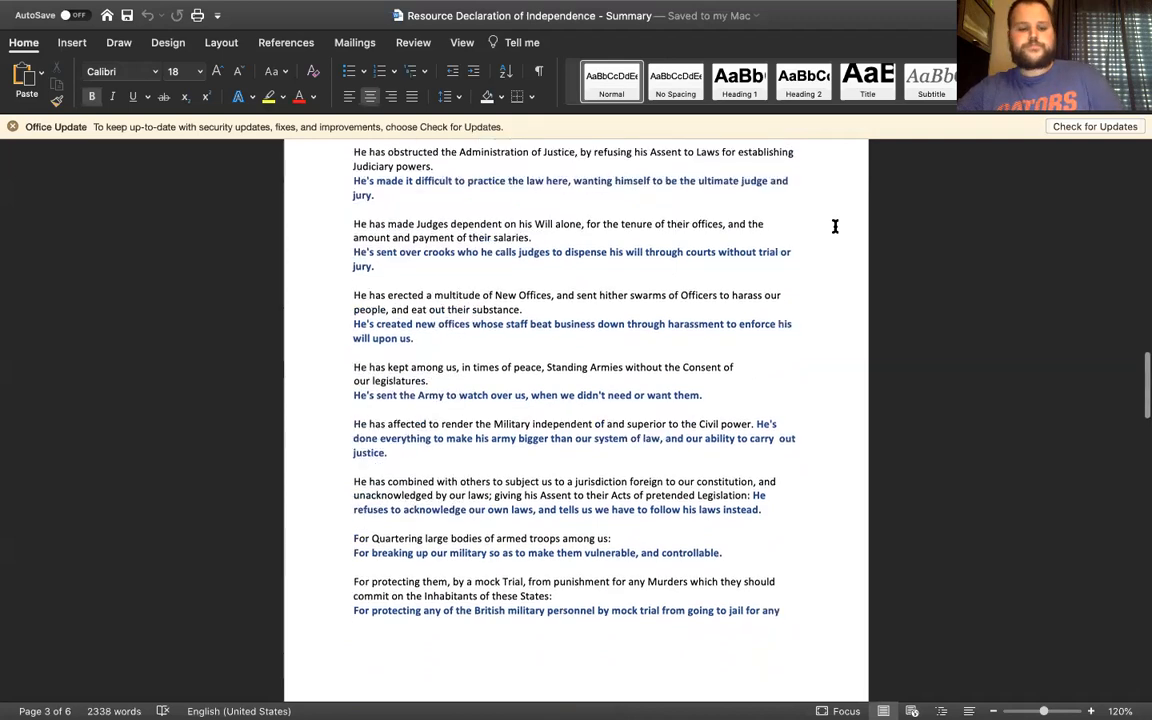
pyautogui.scroll(-3)
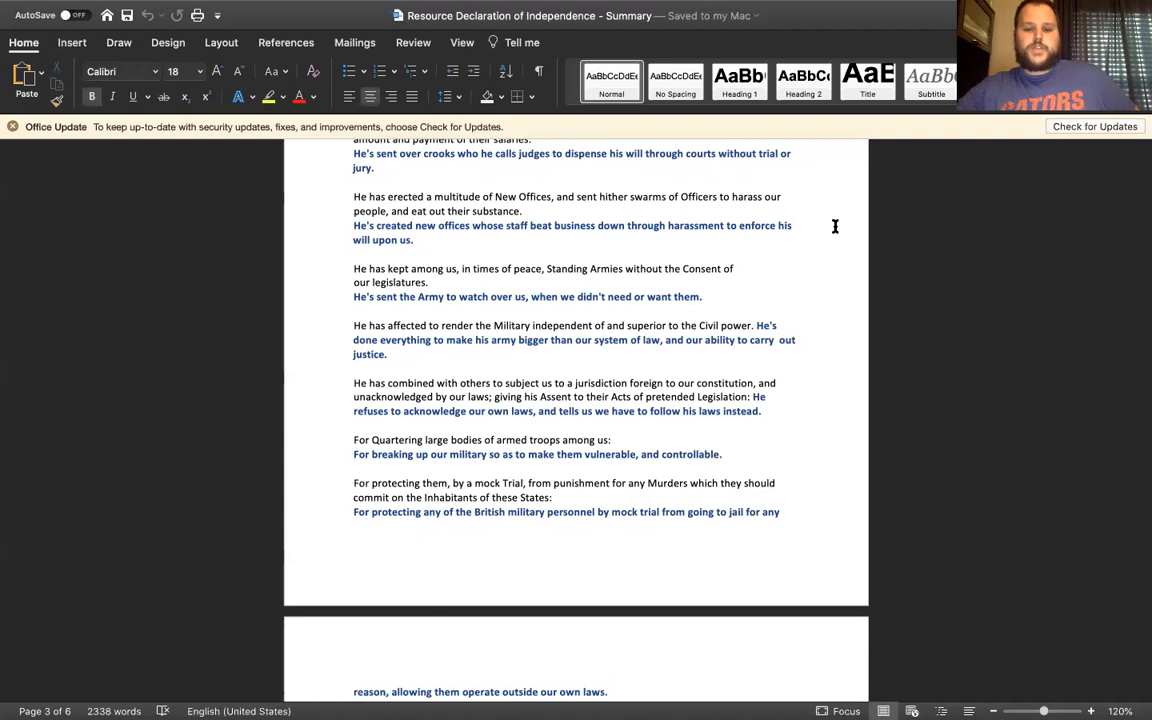
pyautogui.scroll(-3)
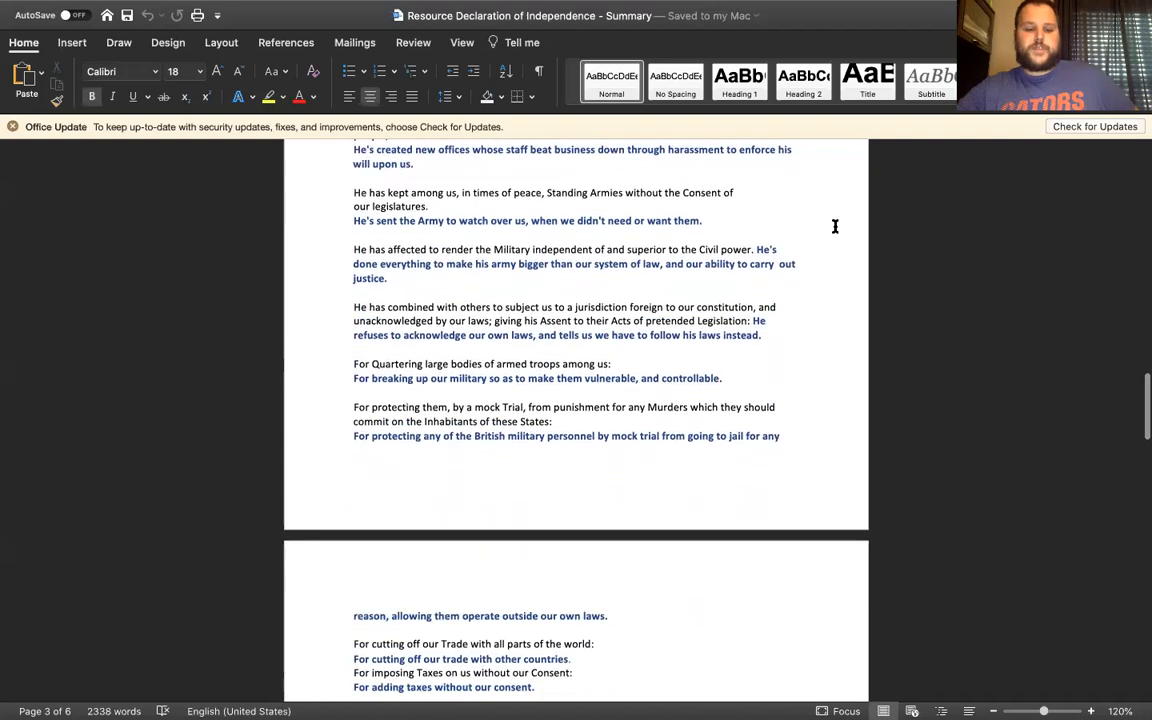
pyautogui.scroll(-3)
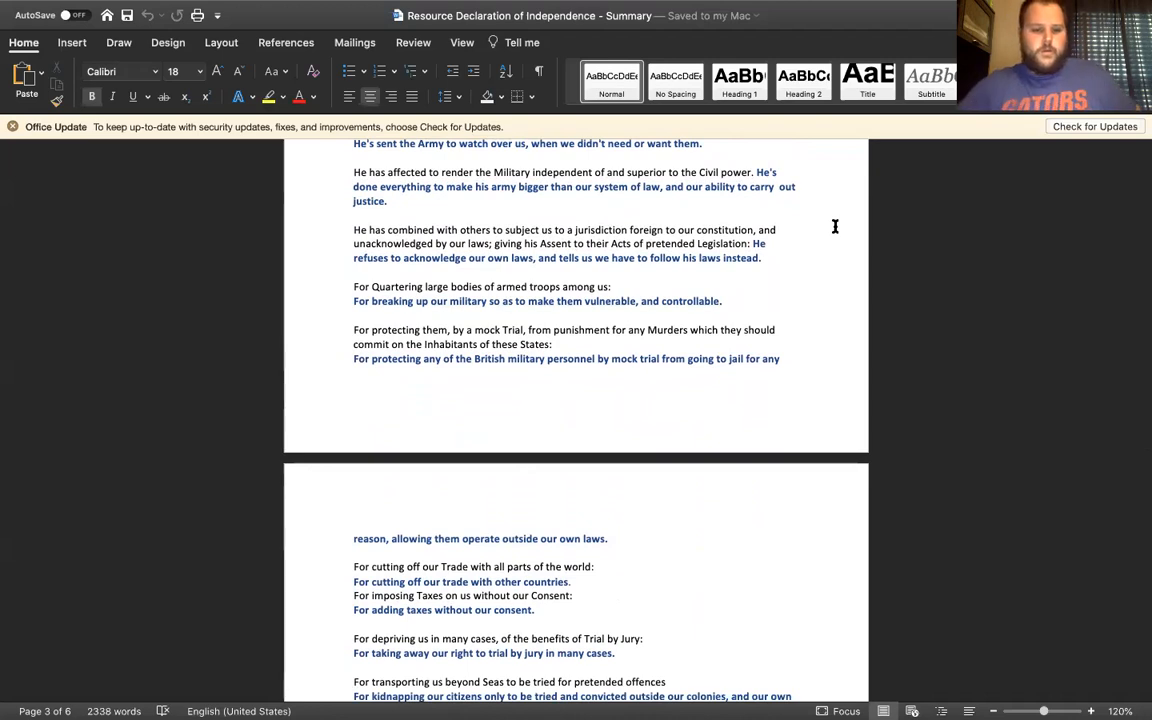
pyautogui.scroll(-3)
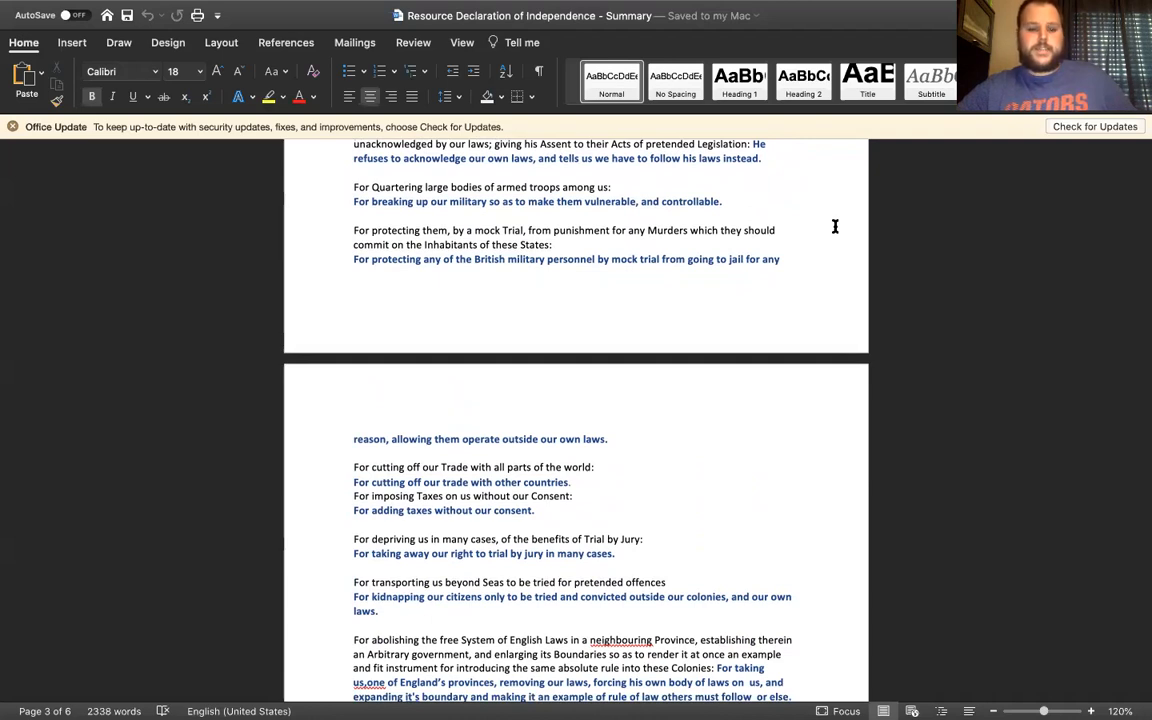
pyautogui.scroll(-3)
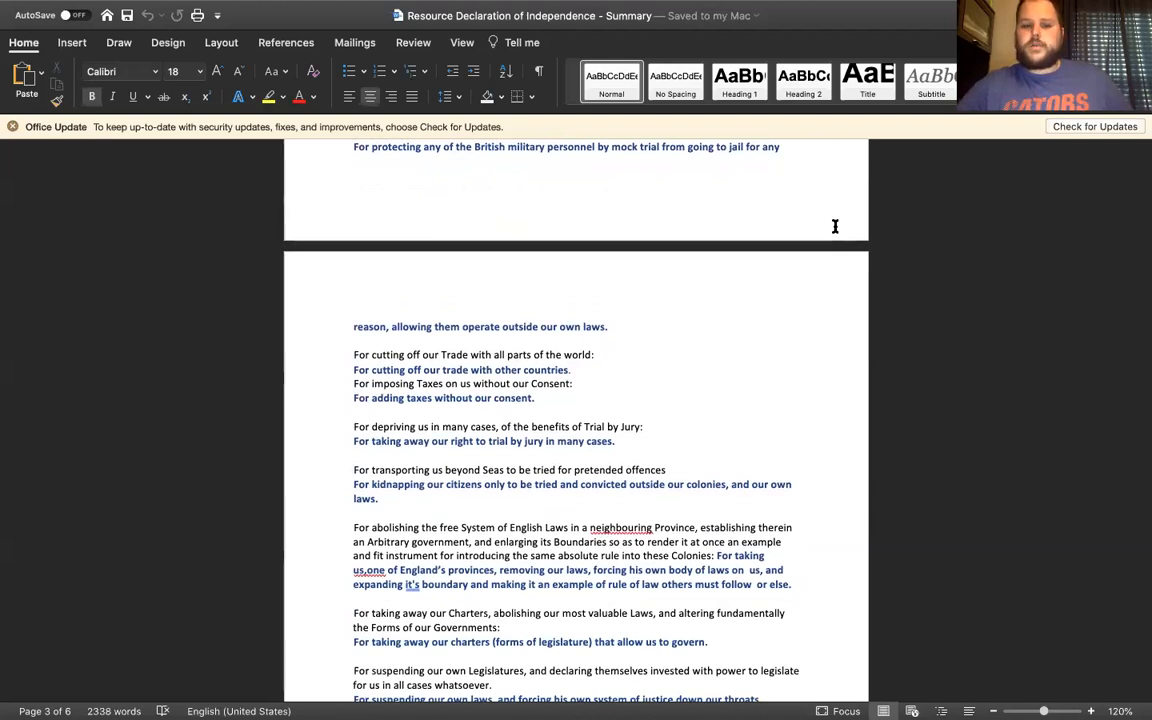
# Scroll through page 4 to the plundered coasts, foreign mercenaries and captive citizens grievances.
pyautogui.scroll(-3)
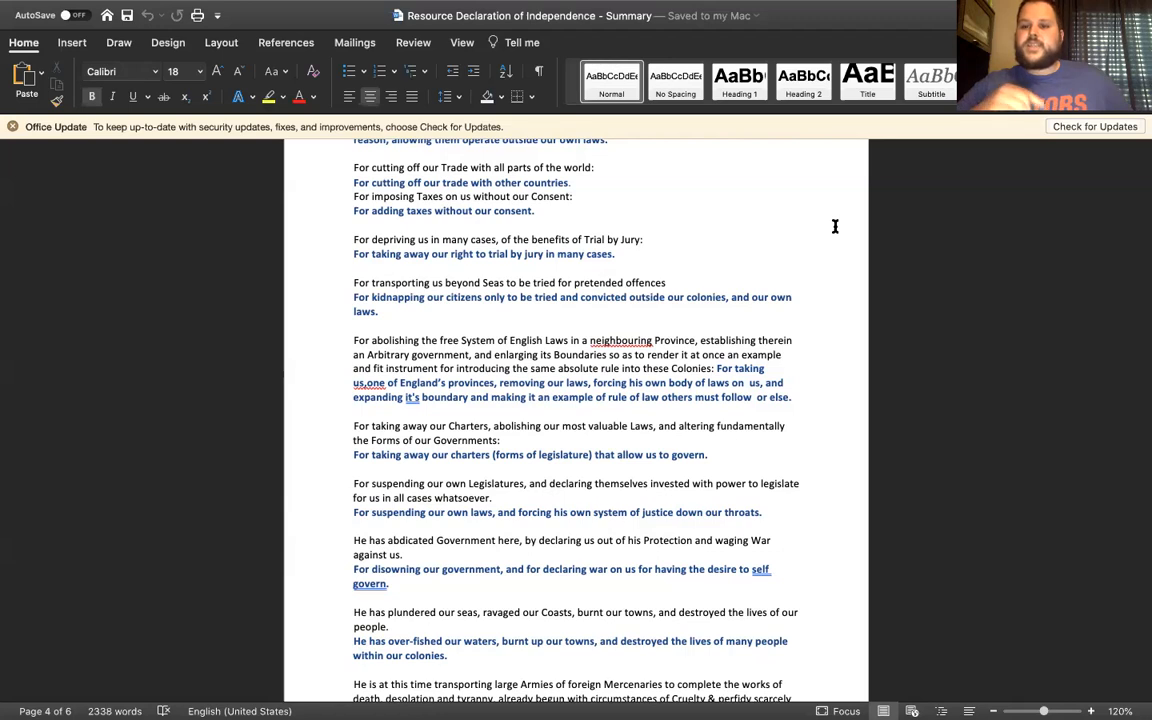
pyautogui.scroll(-3)
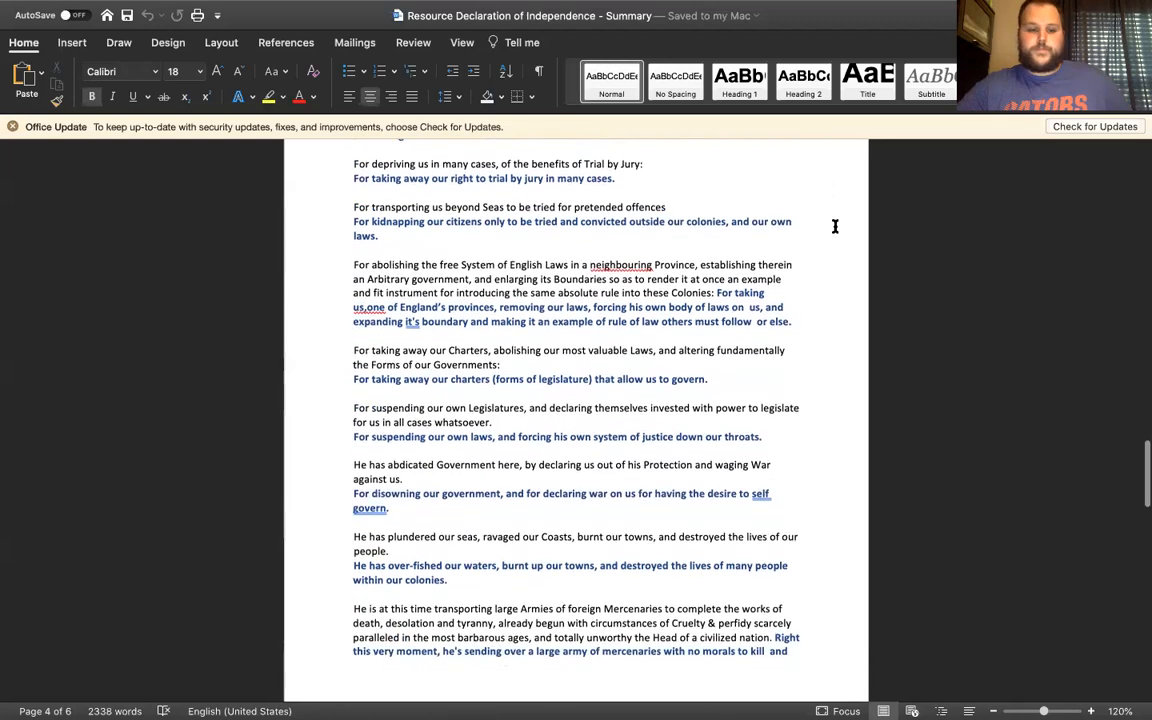
pyautogui.scroll(-3)
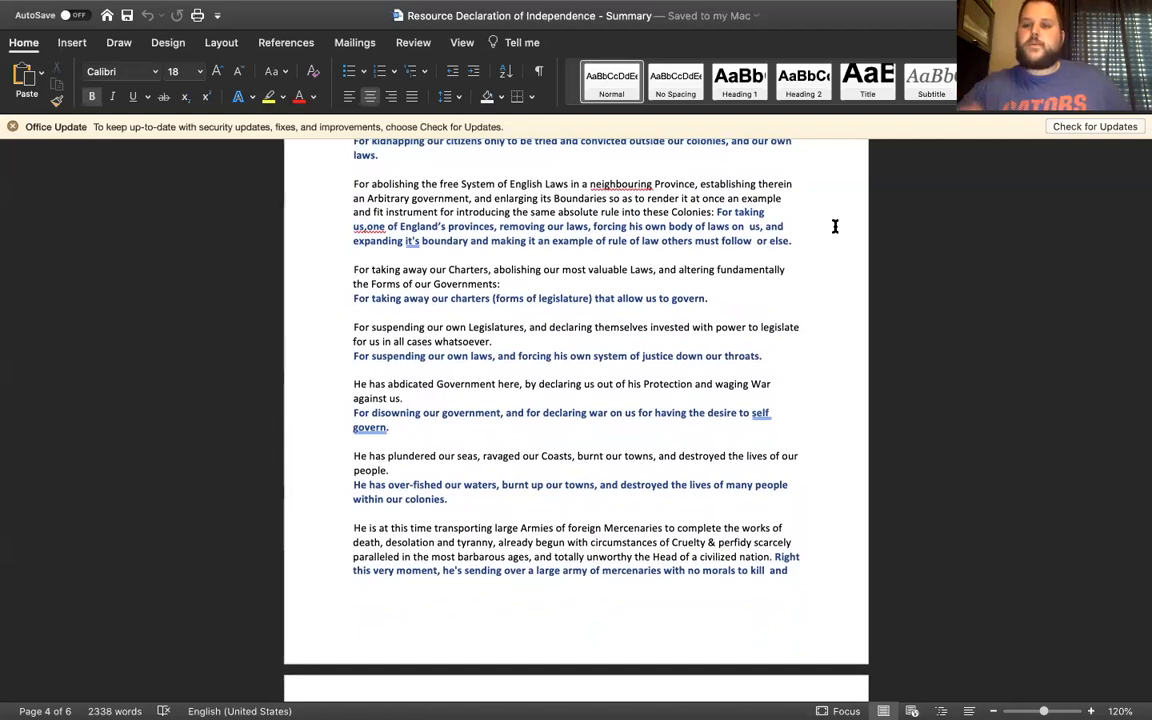
pyautogui.scroll(-3)
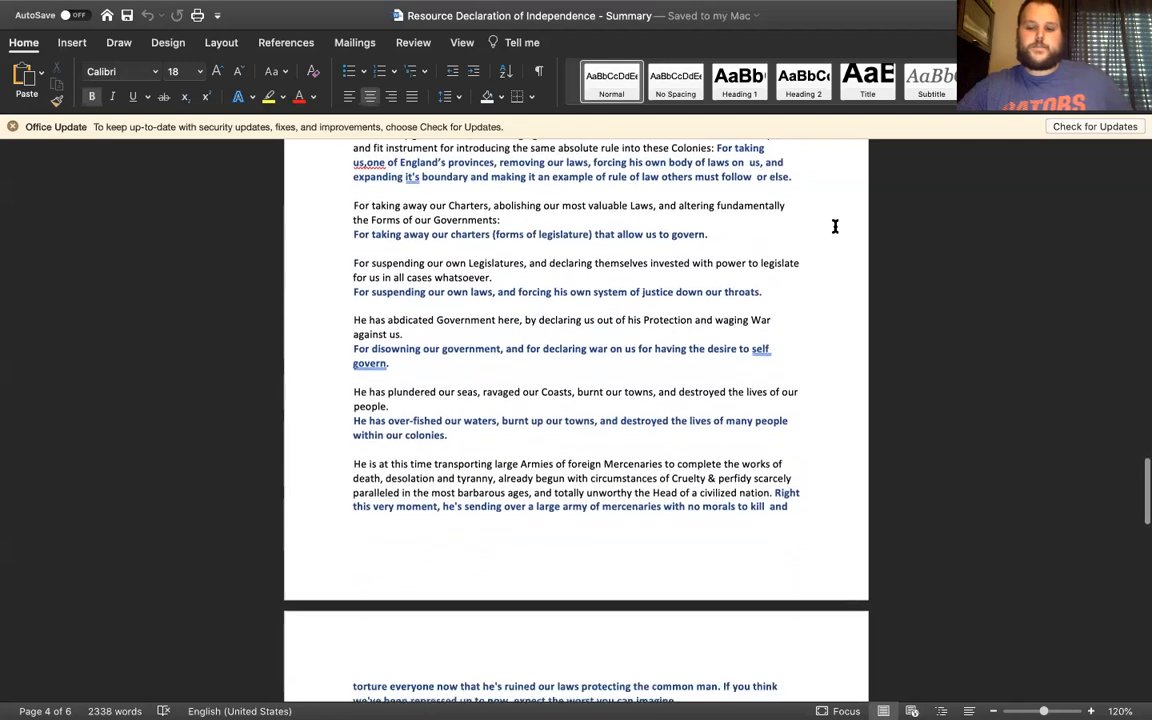
pyautogui.scroll(-3)
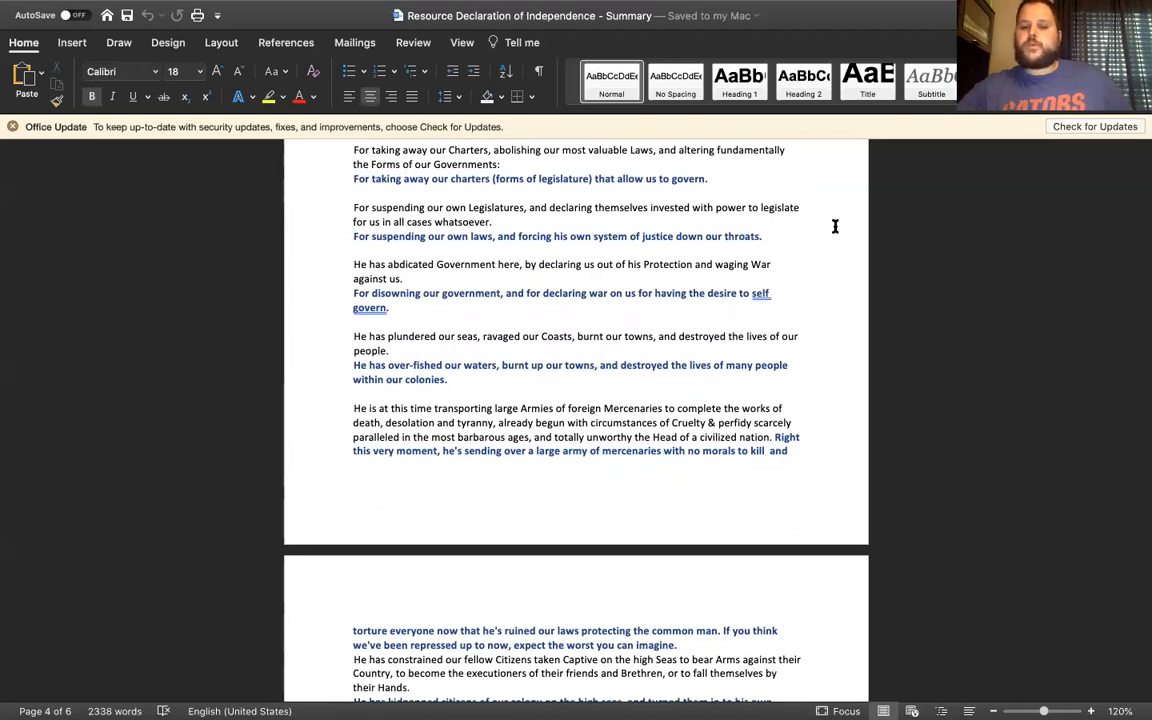
pyautogui.scroll(-3)
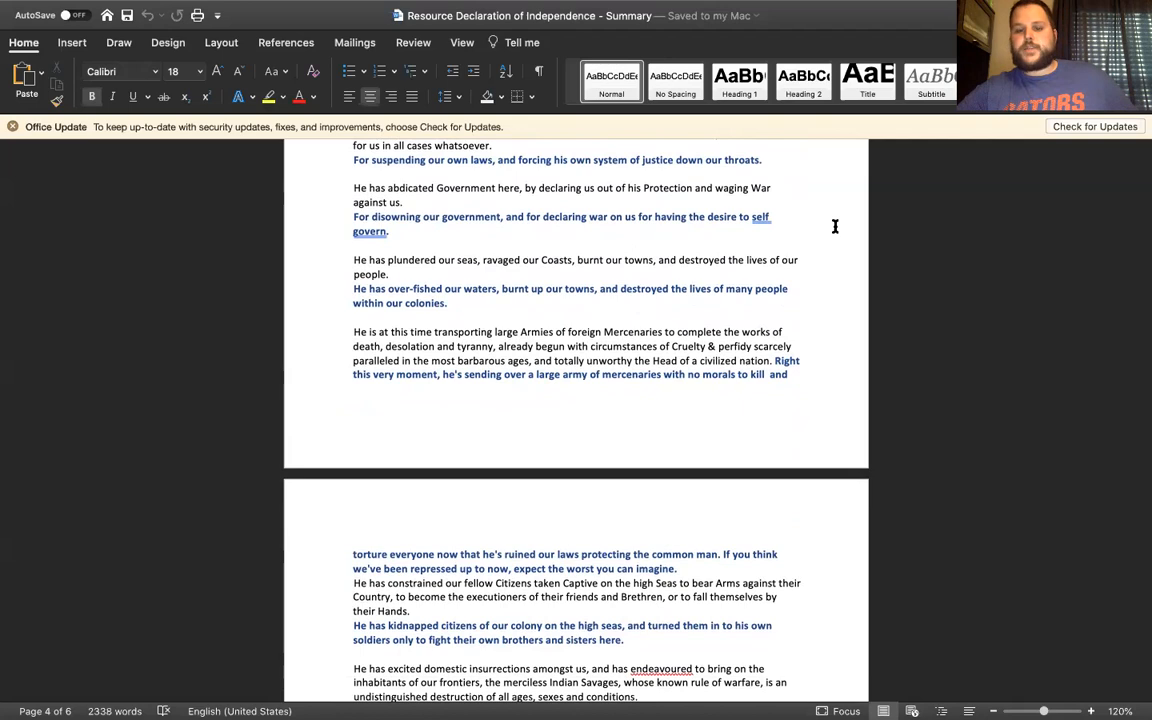
# Scroll to page 5's domestic insurrections, repeated petitions and British brethren passages.
pyautogui.scroll(-3)
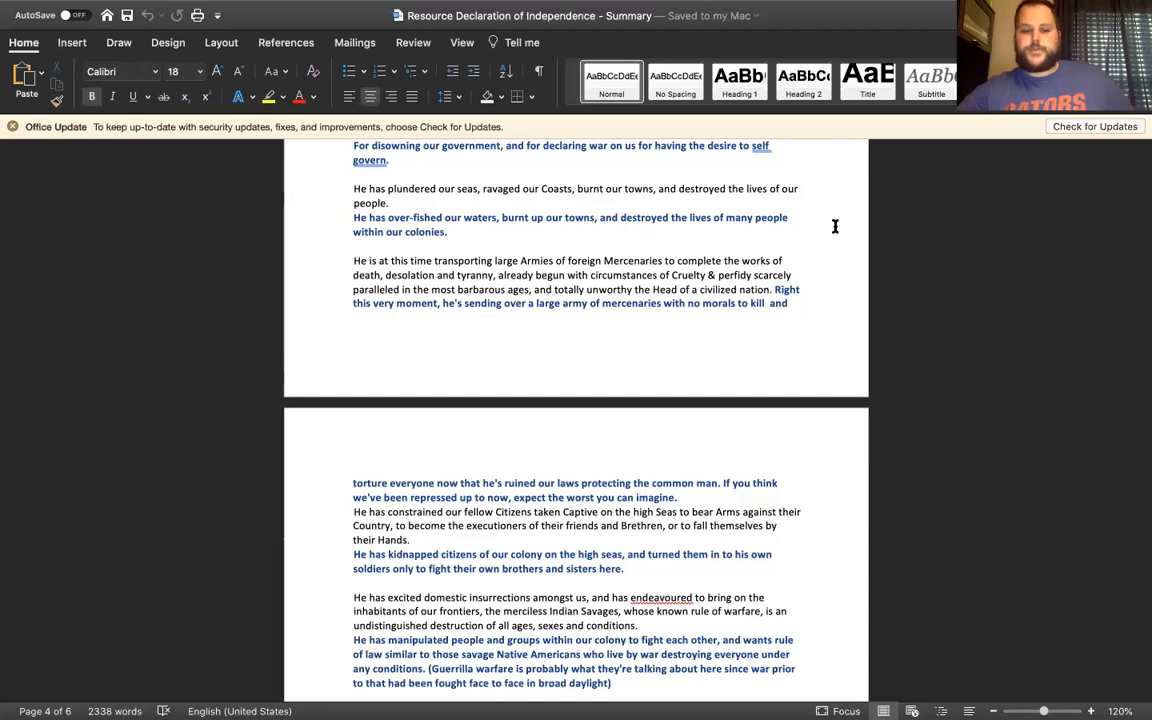
pyautogui.scroll(-3)
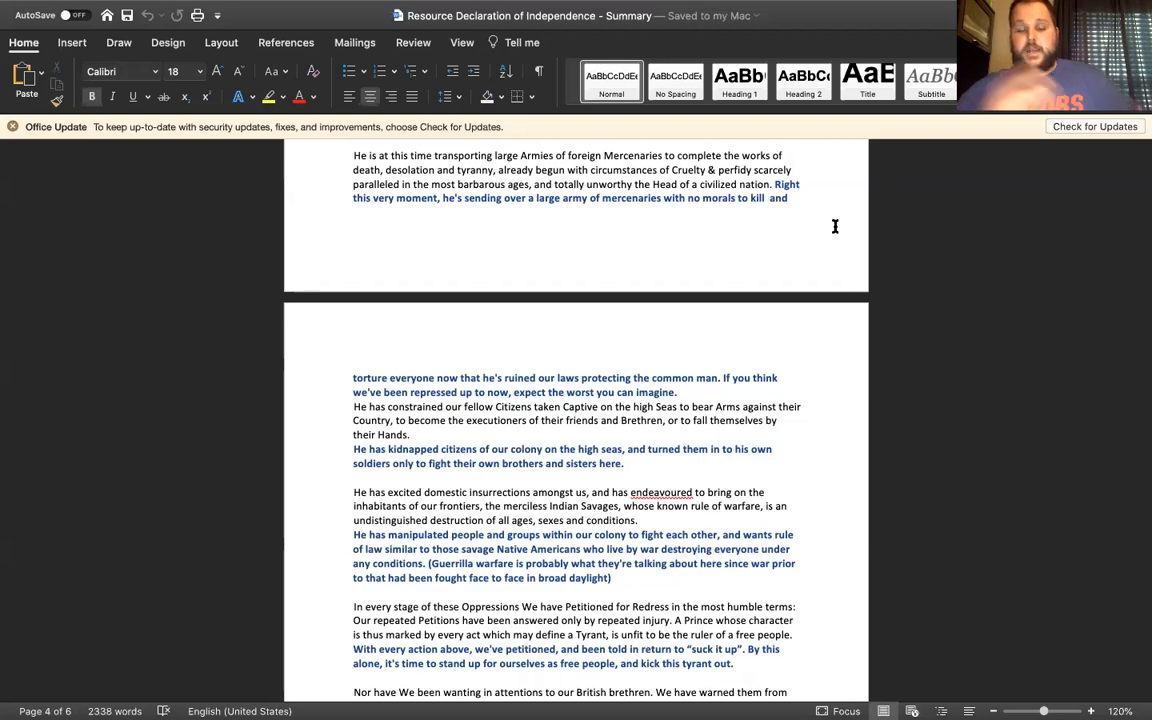
pyautogui.scroll(-3)
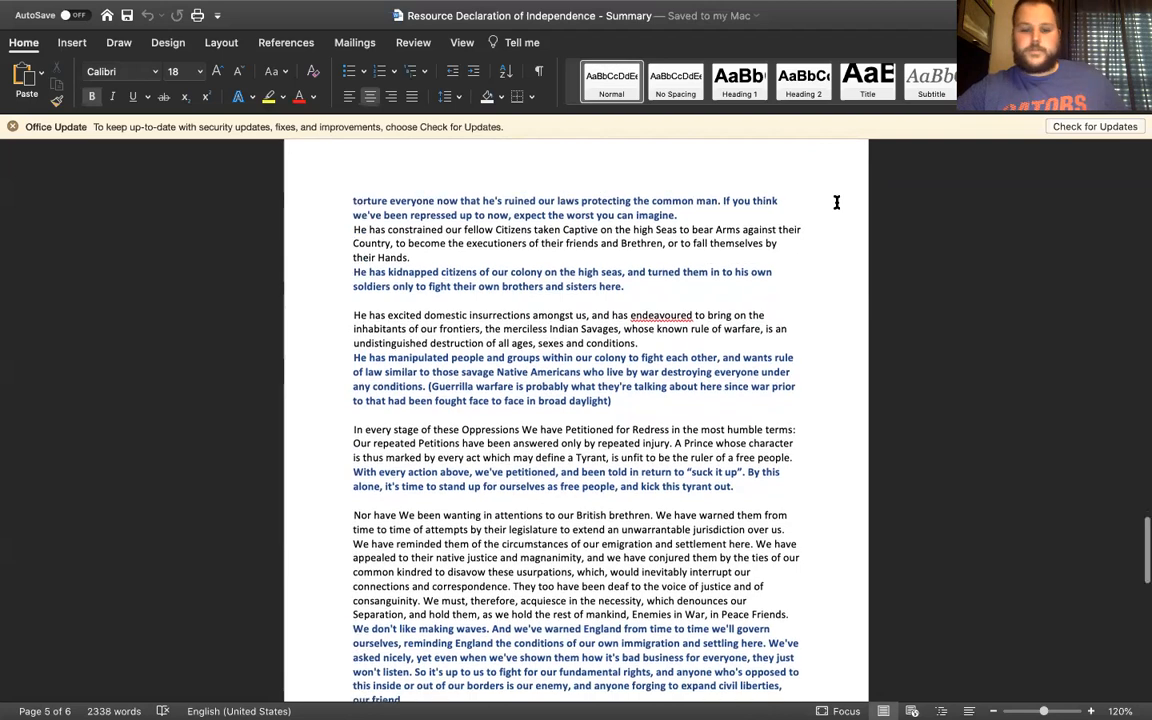
# Scroll to the document's end, past the closing declaration and its blue independence summary.
pyautogui.scroll(-3)
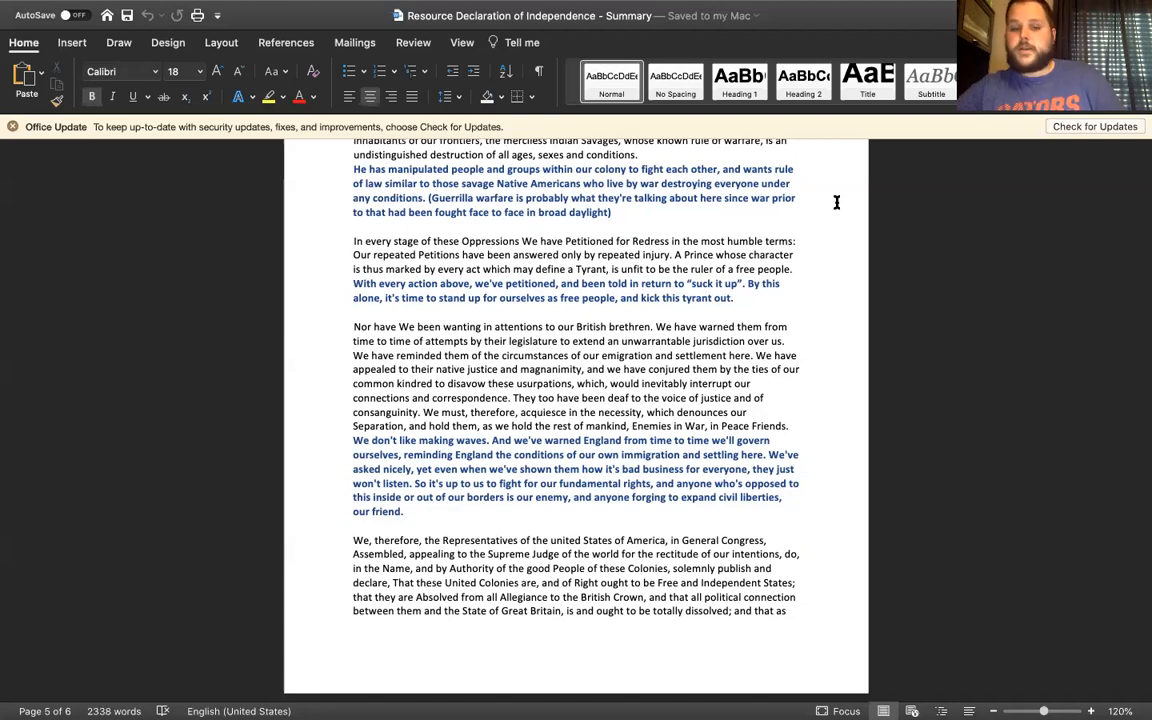
pyautogui.scroll(-3)
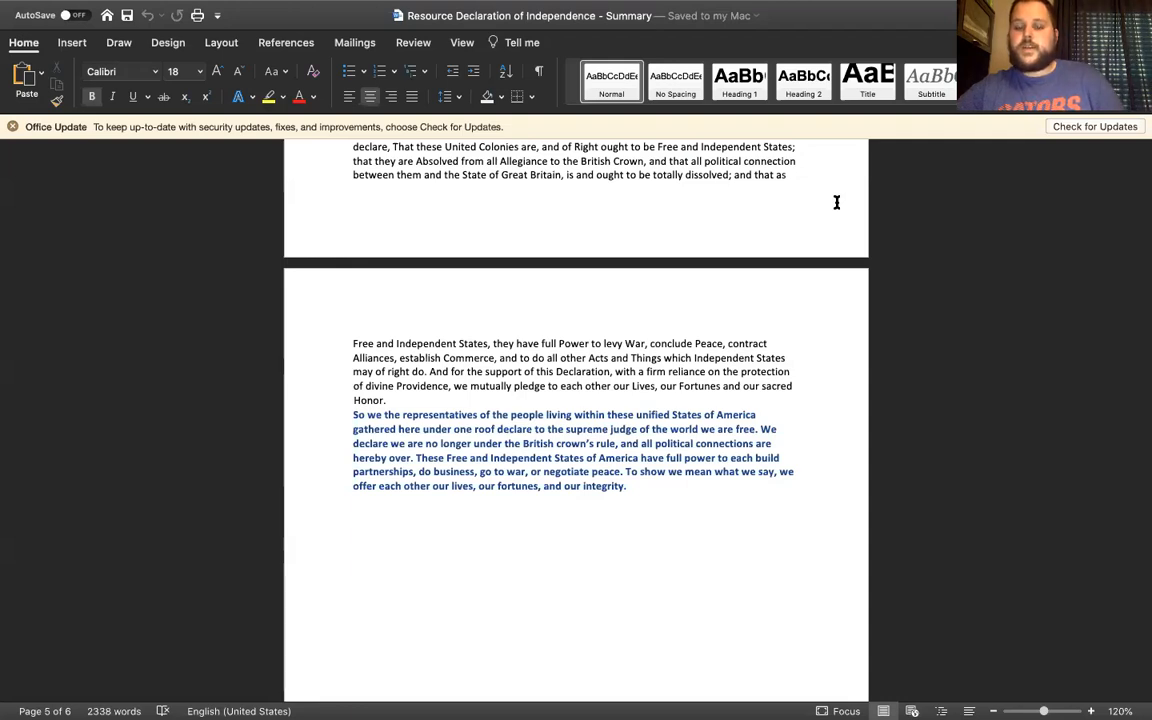
pyautogui.scroll(-3)
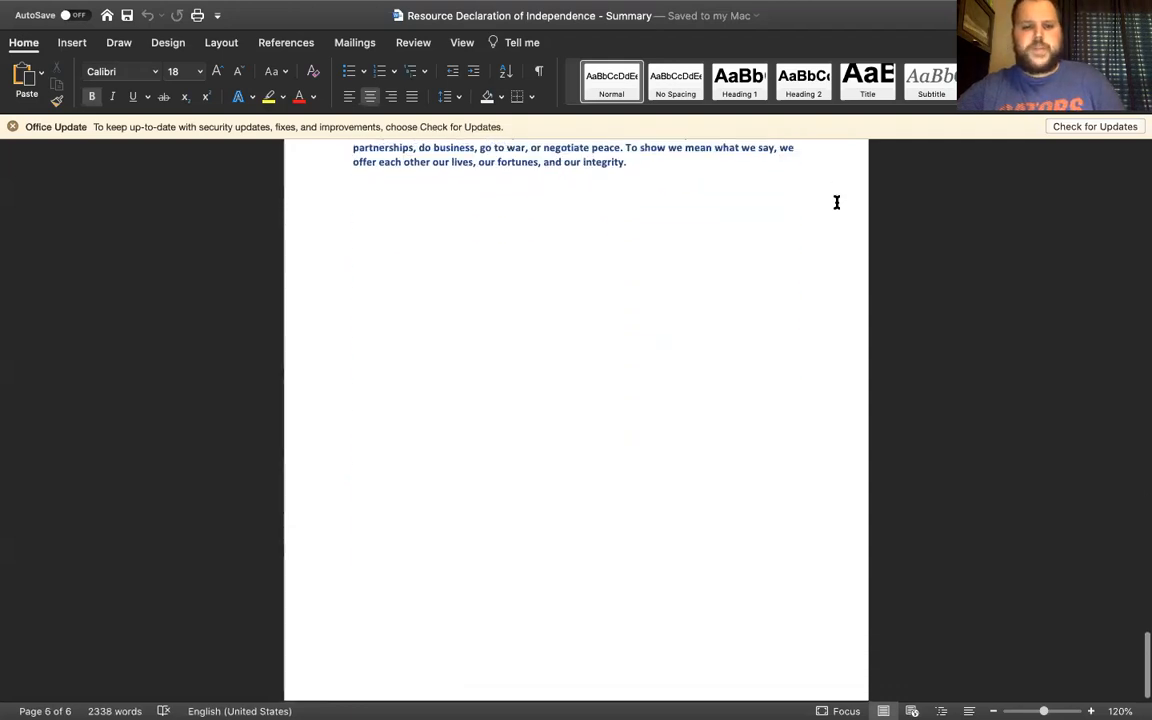